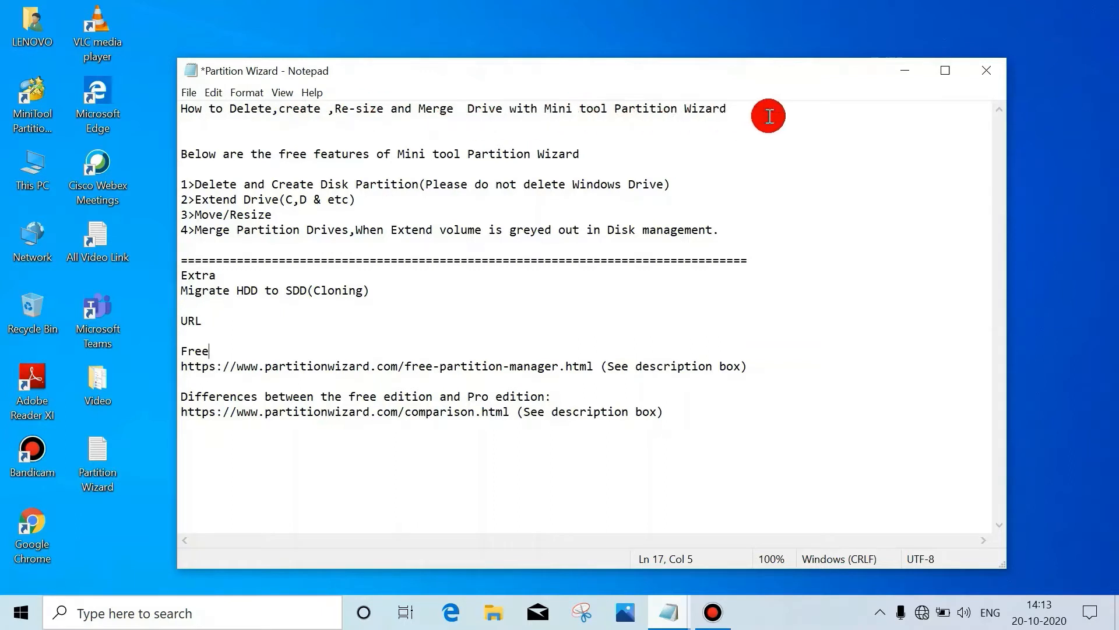
{"action": "mouse_move", "coordinate": [345, 155]}
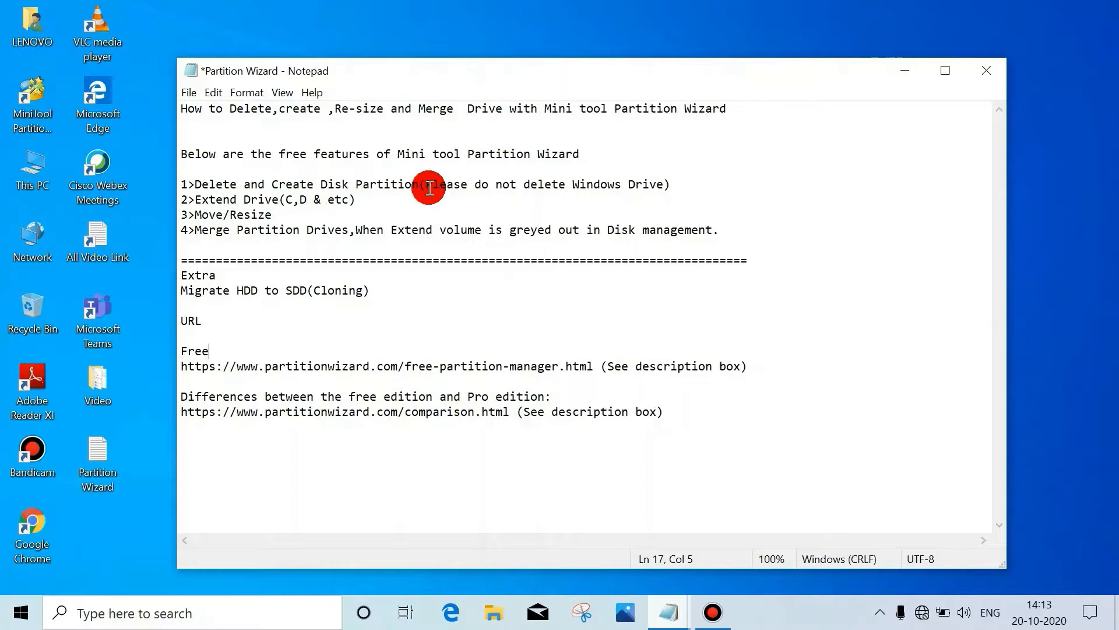
{"action": "mouse_move", "coordinate": [678, 185]}
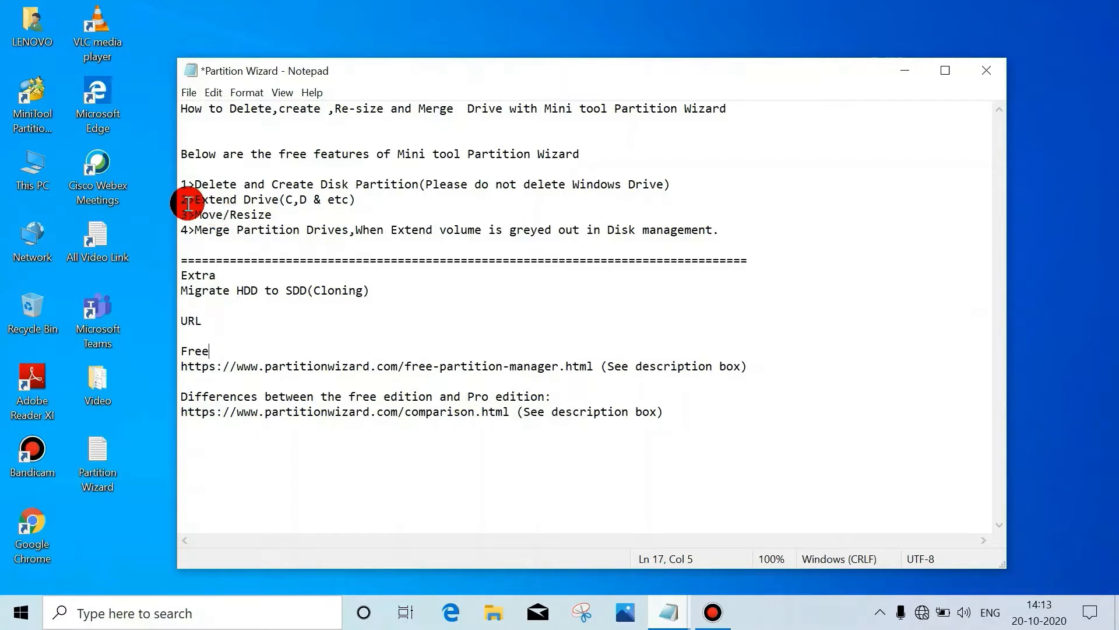
{"action": "mouse_move", "coordinate": [289, 201]}
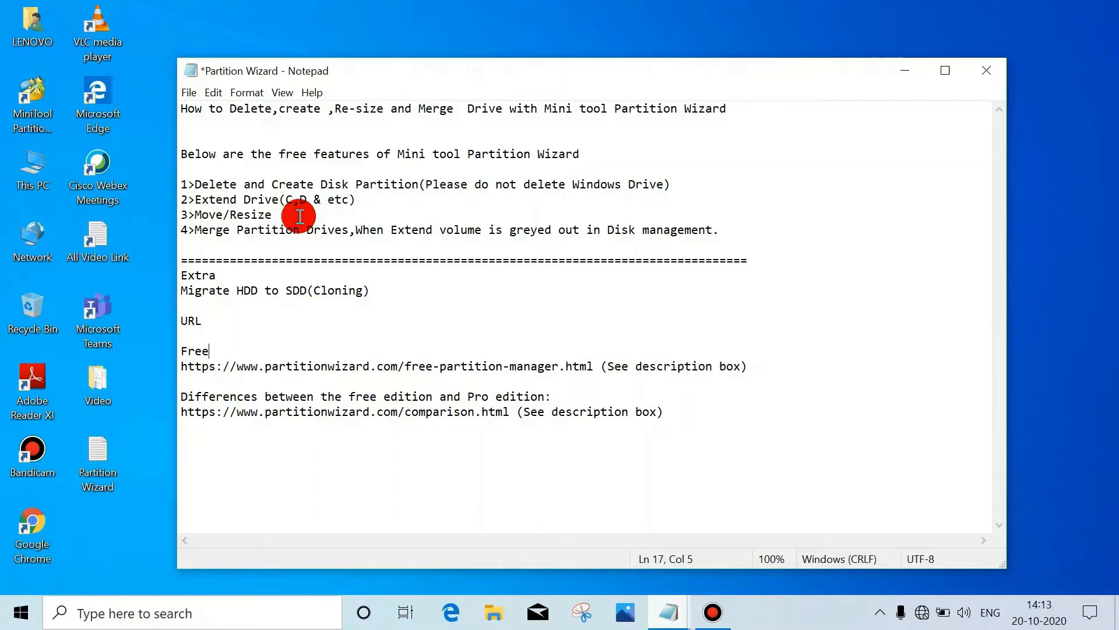
{"action": "mouse_move", "coordinate": [238, 258]}
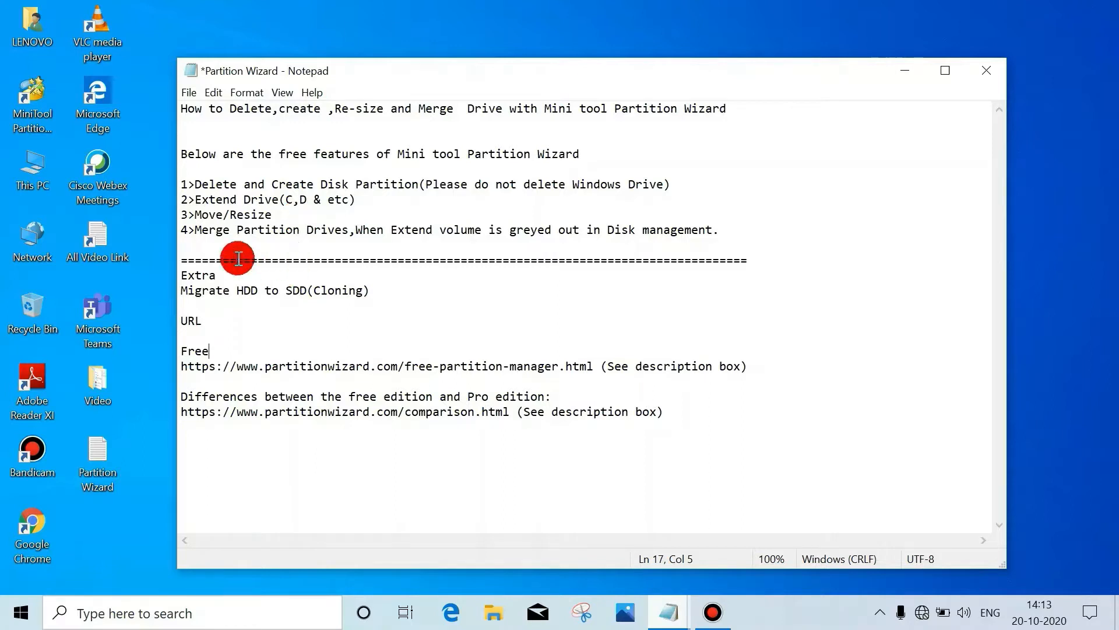
{"action": "mouse_move", "coordinate": [373, 233]}
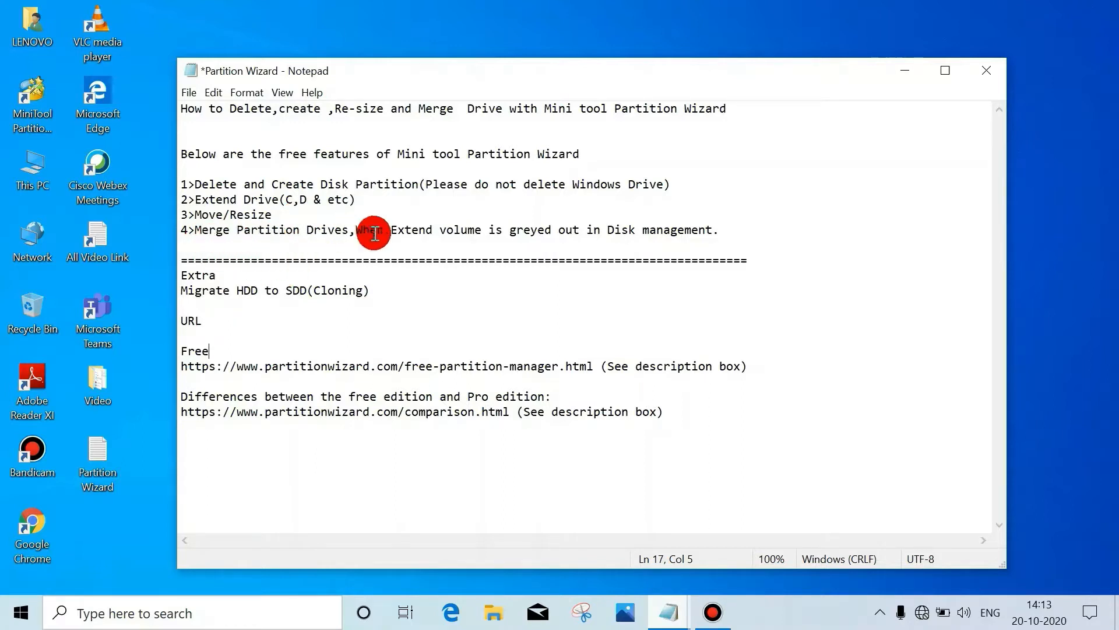
{"action": "mouse_move", "coordinate": [543, 243]}
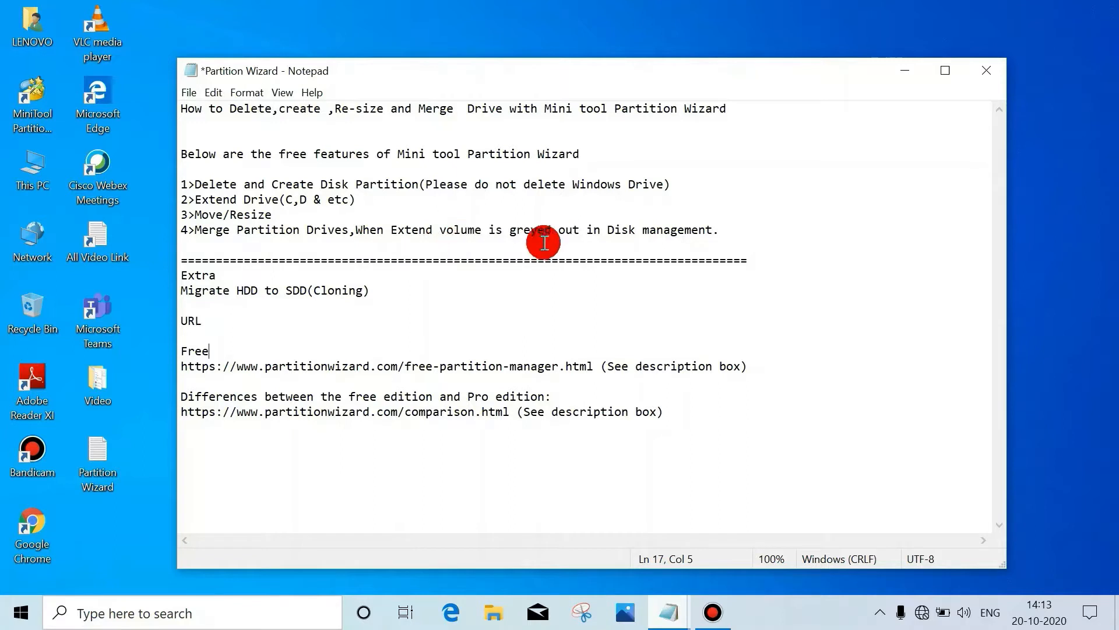
{"action": "mouse_move", "coordinate": [750, 237]}
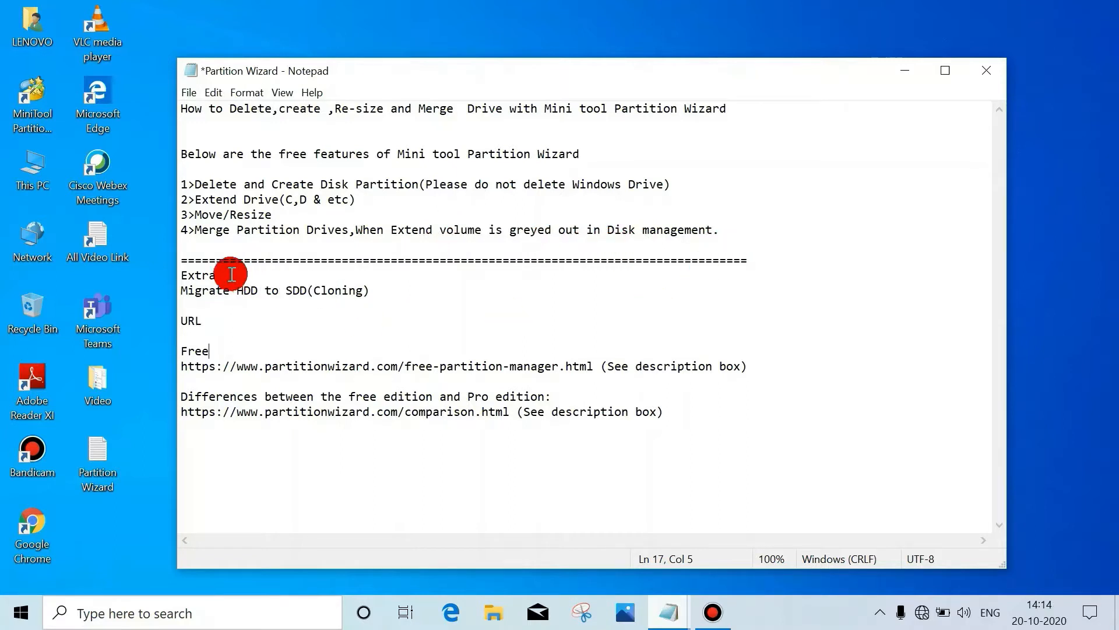
{"action": "mouse_move", "coordinate": [241, 301]}
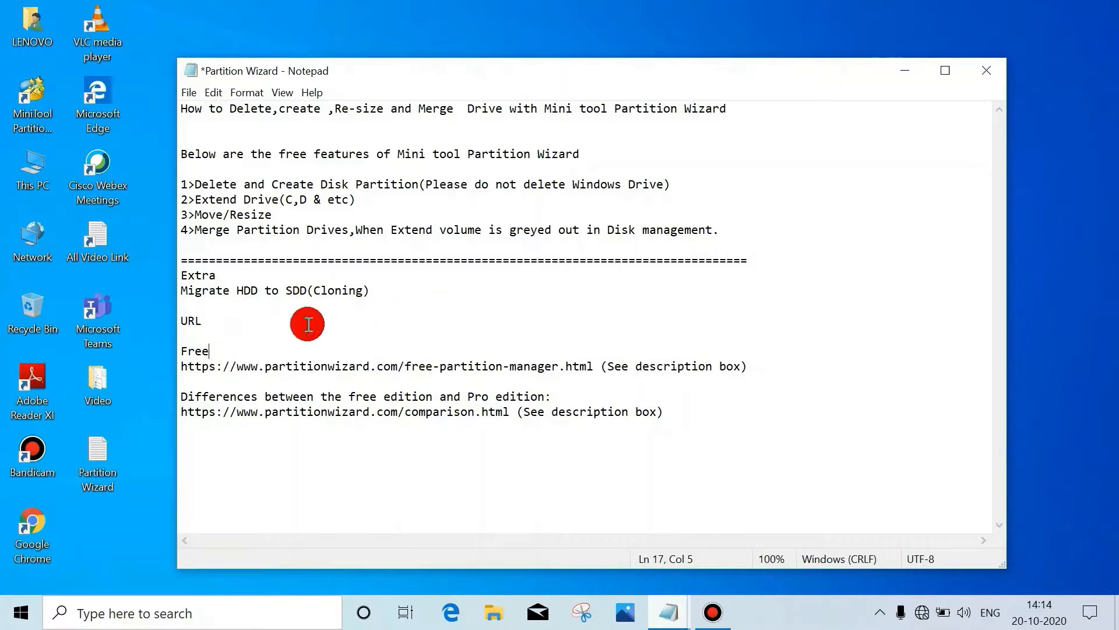
{"action": "mouse_move", "coordinate": [498, 363]}
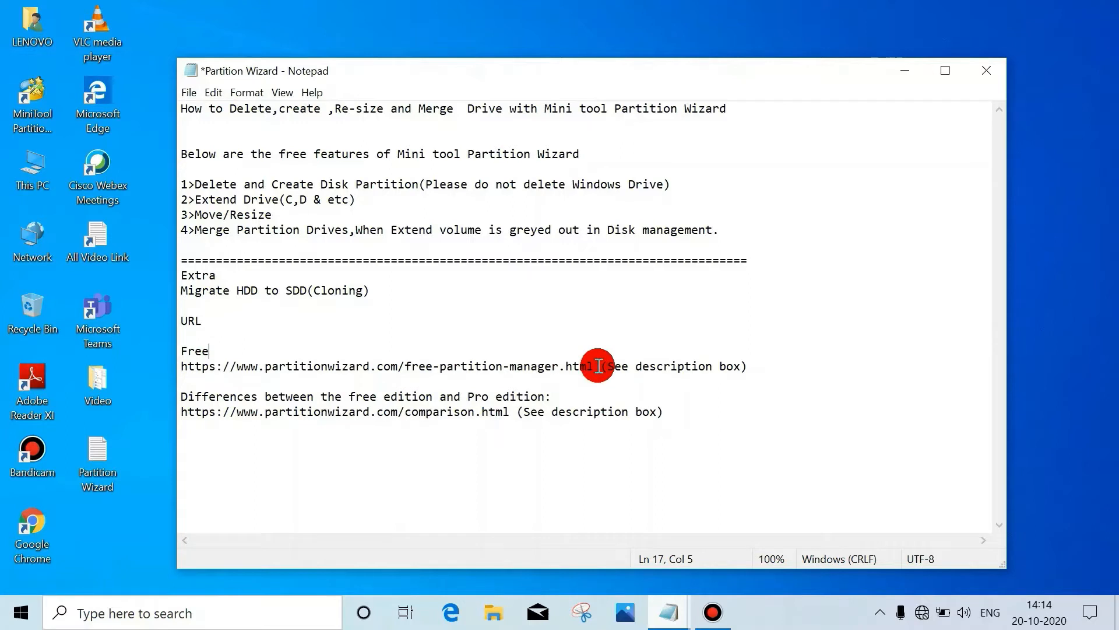
{"action": "mouse_move", "coordinate": [762, 380]}
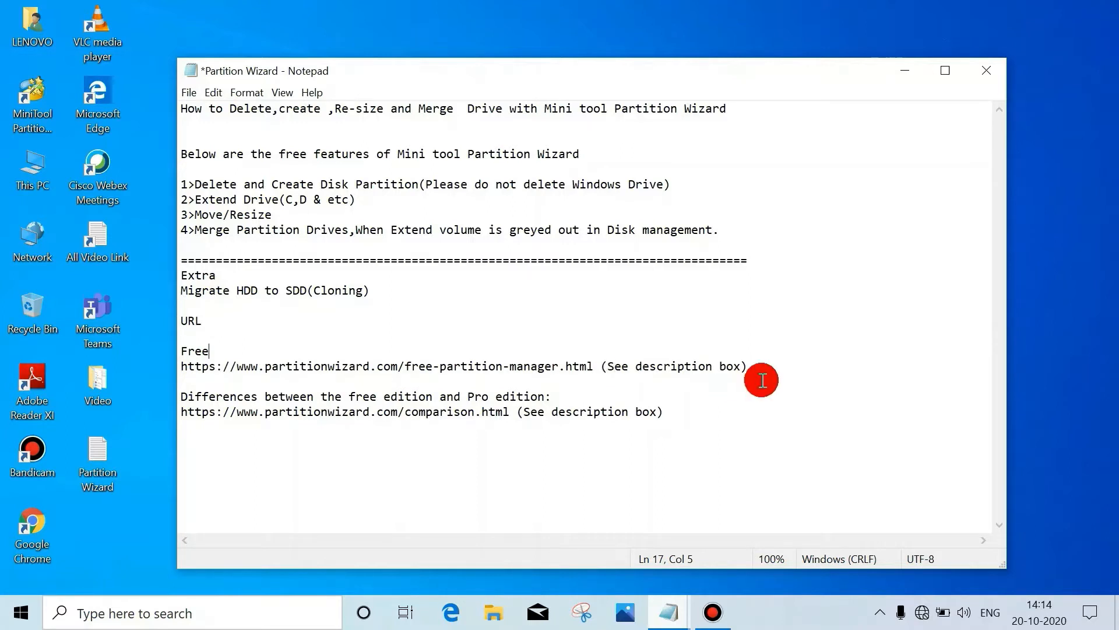
{"action": "mouse_move", "coordinate": [489, 424]}
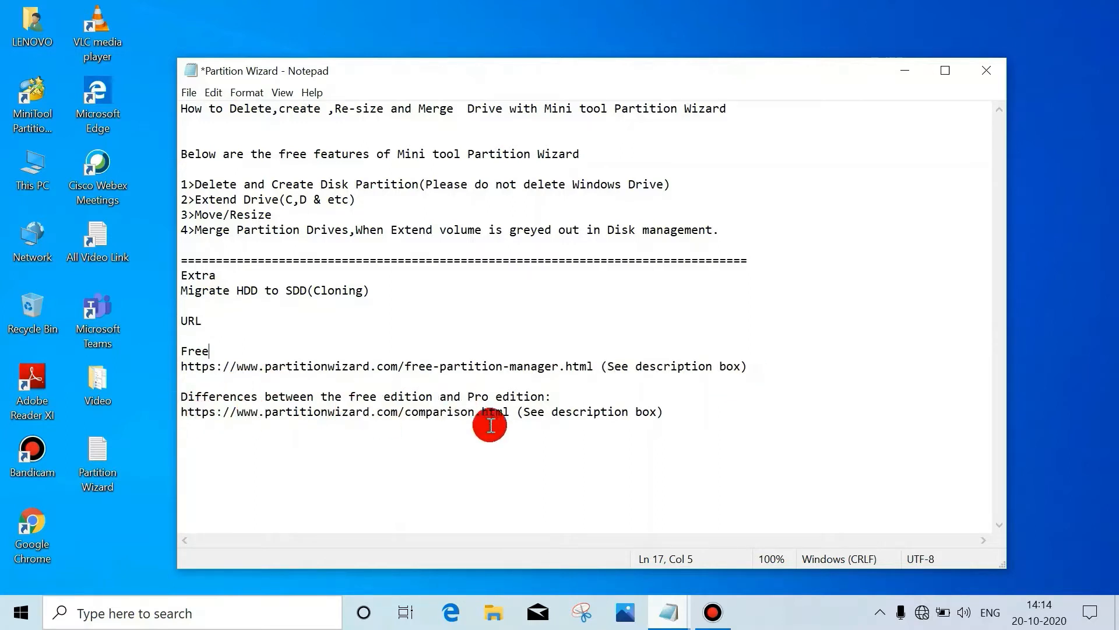
{"action": "mouse_move", "coordinate": [217, 418]}
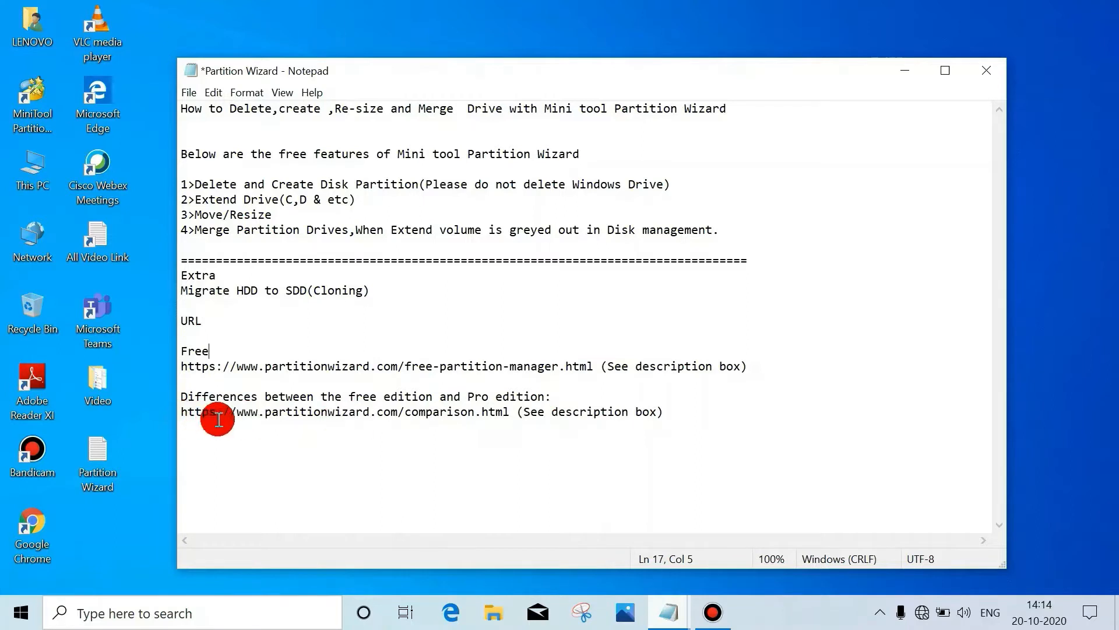
{"action": "mouse_move", "coordinate": [410, 507]}
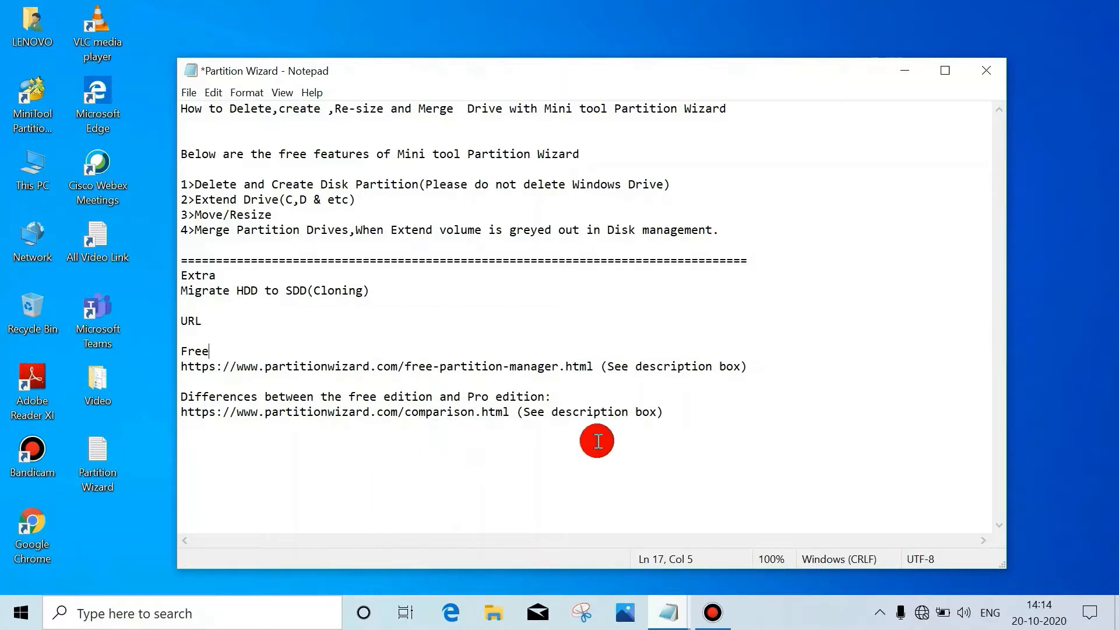
{"action": "mouse_move", "coordinate": [230, 505]}
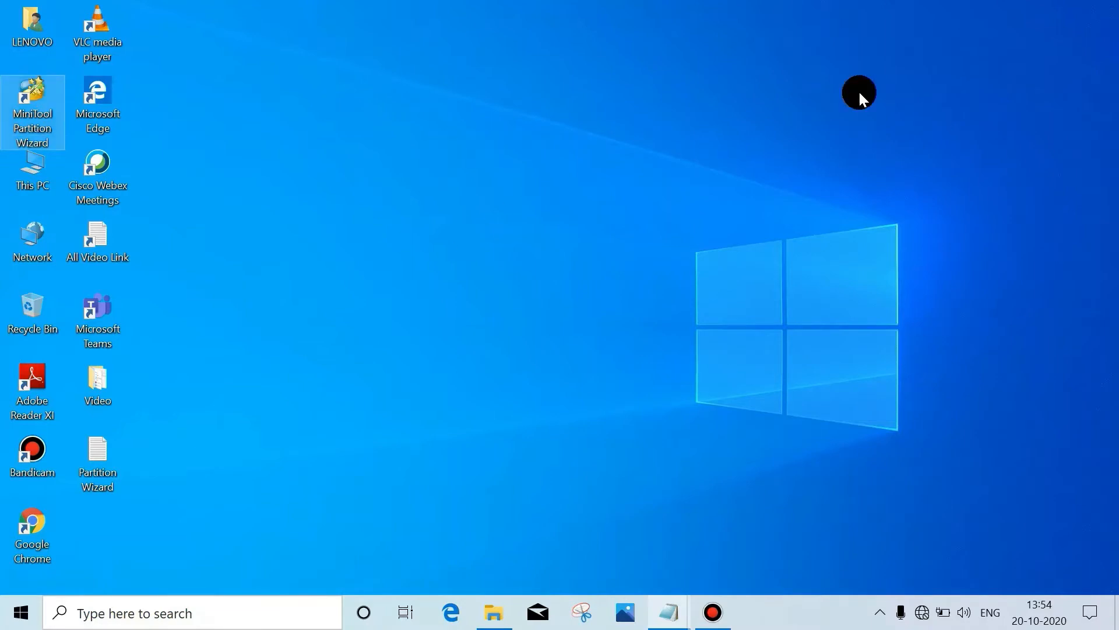
Step: Launch MiniTool Partition Wizard from the desktop shortcut to view Disk 1's partitions
{"action": "double_click", "coordinate": [33, 100]}
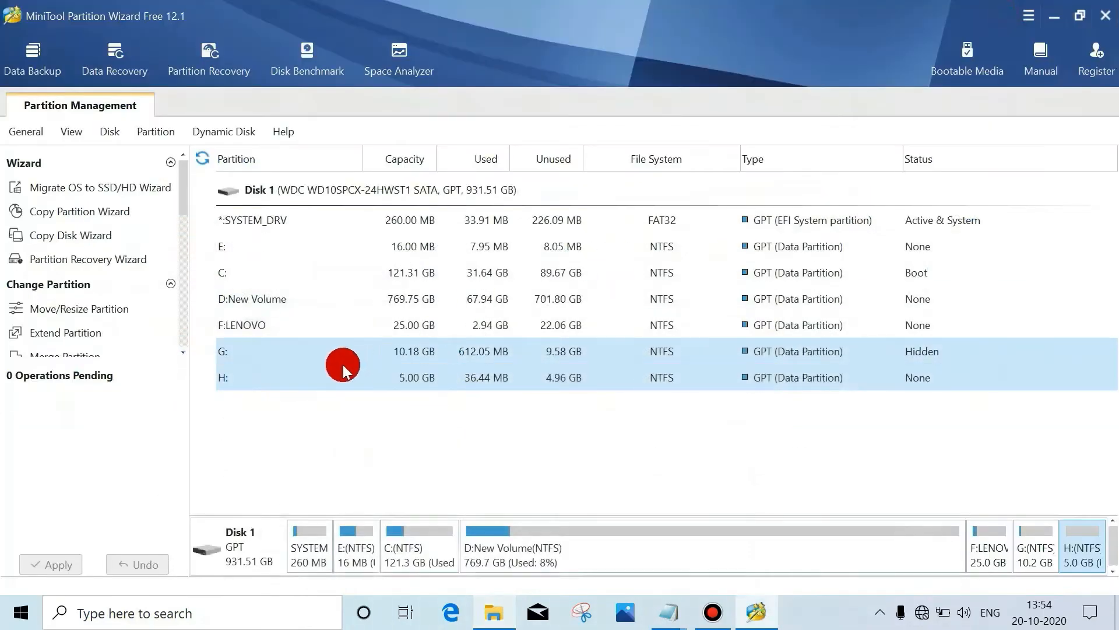
Step: Delete partition H: on Disk 1 and apply it, leaving 5 GB unallocated
{"action": "right_click", "coordinate": [343, 363]}
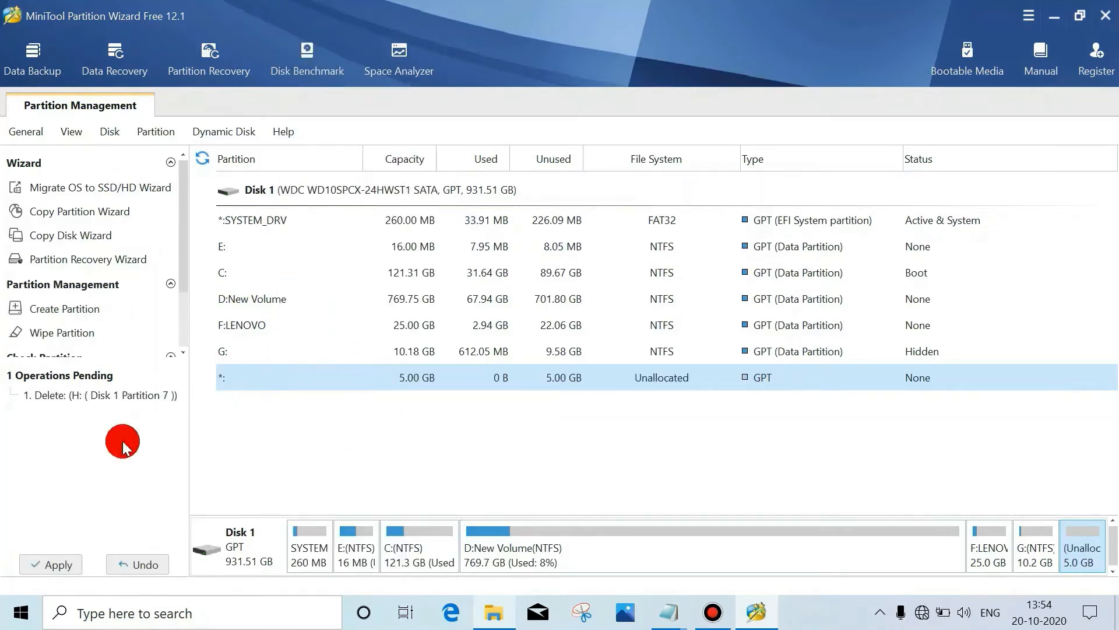
{"action": "left_click", "coordinate": [50, 564]}
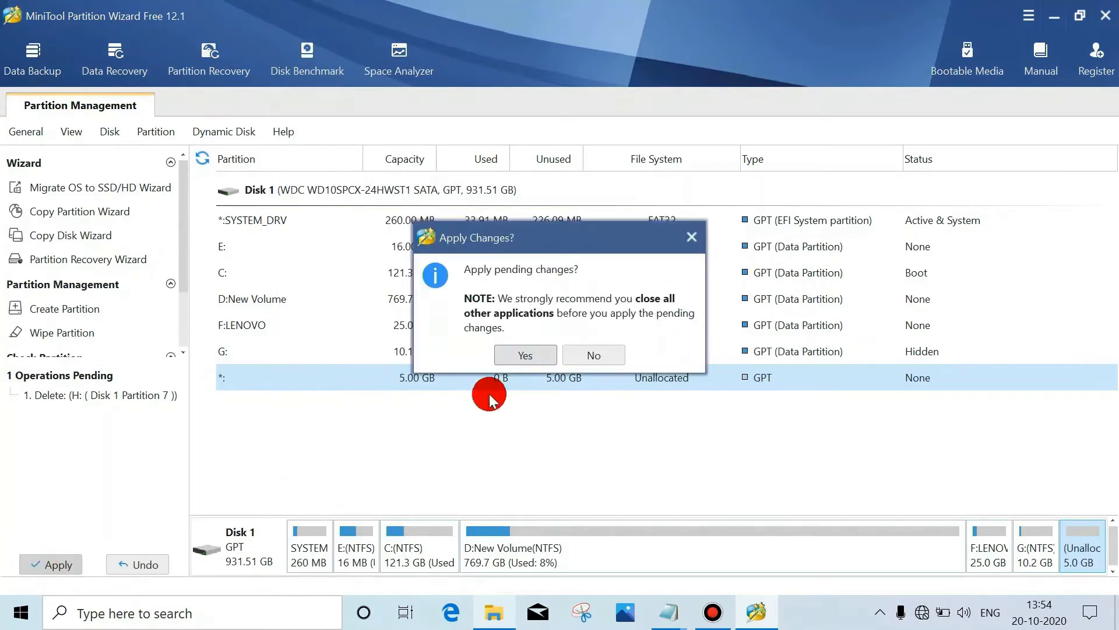
{"action": "left_click", "coordinate": [525, 355]}
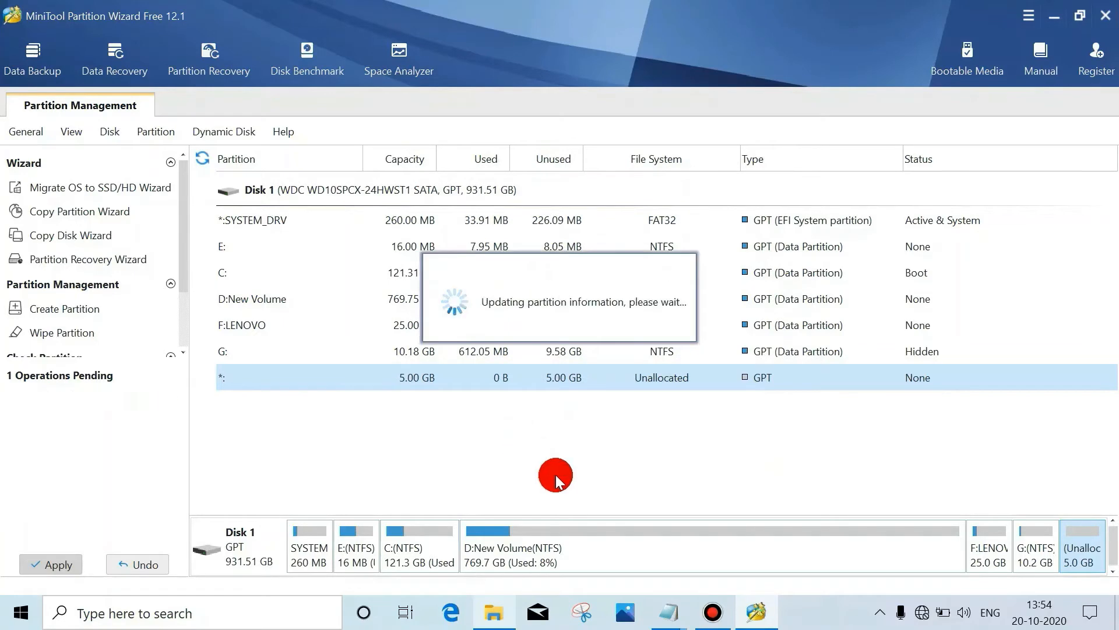
{"action": "left_click", "coordinate": [51, 564]}
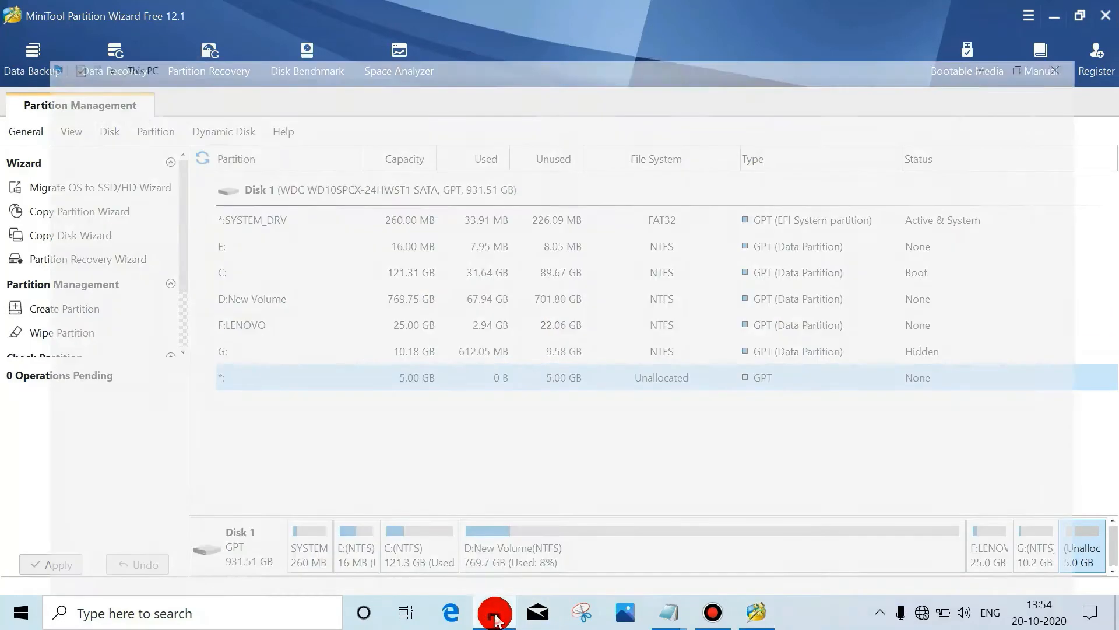
Step: Refresh This PC in File Explorer to confirm only drives C: through G: remain
{"action": "right_click", "coordinate": [471, 311]}
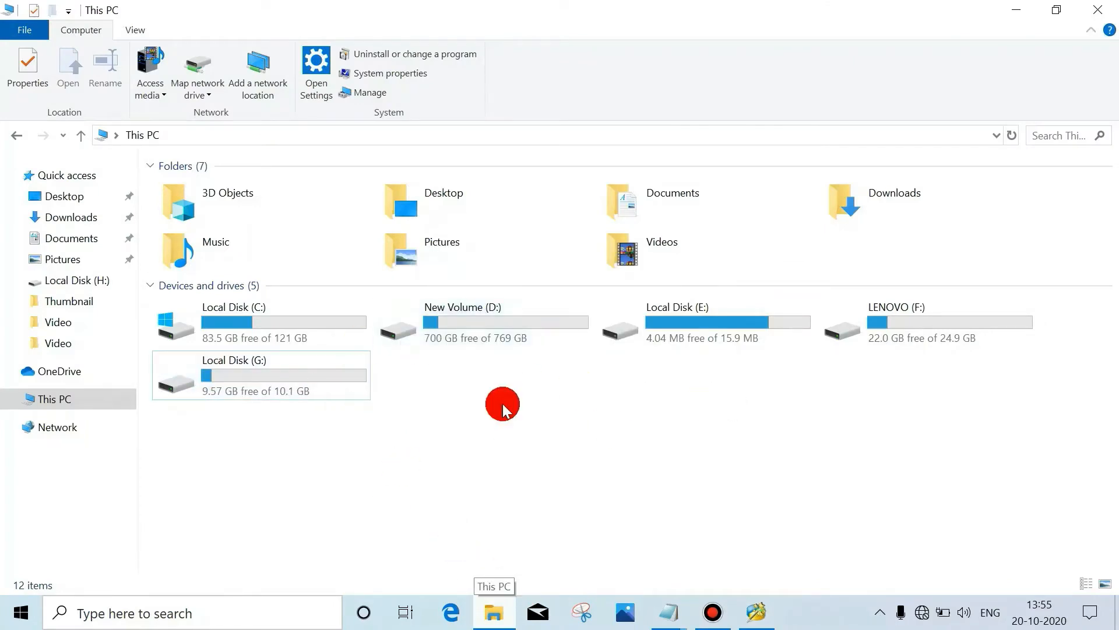
{"action": "right_click", "coordinate": [502, 403]}
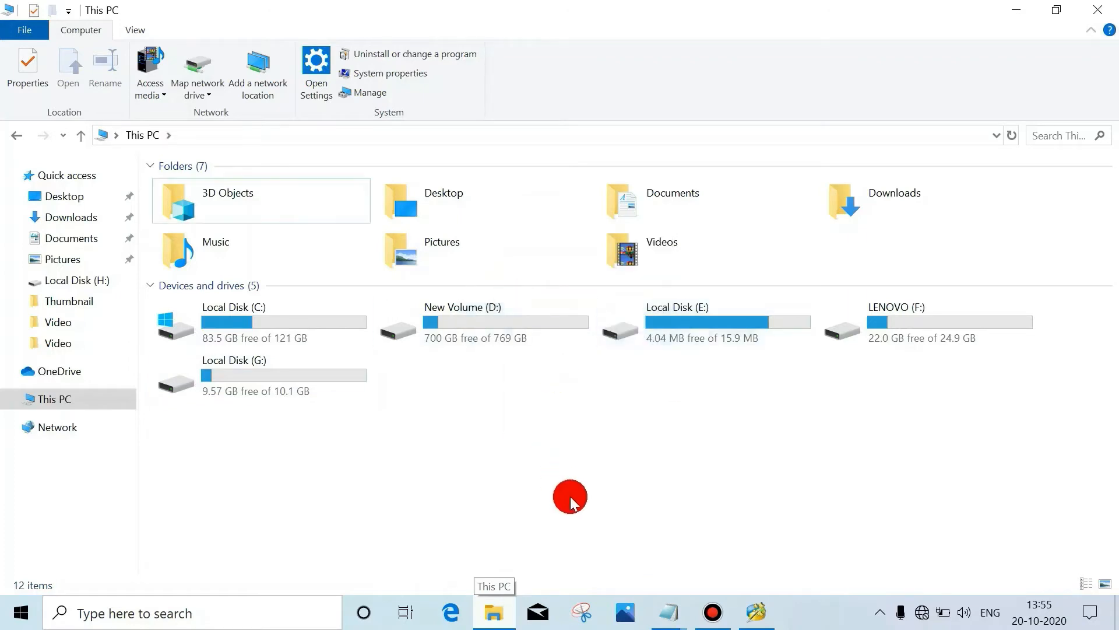
{"action": "mouse_move", "coordinate": [376, 441]}
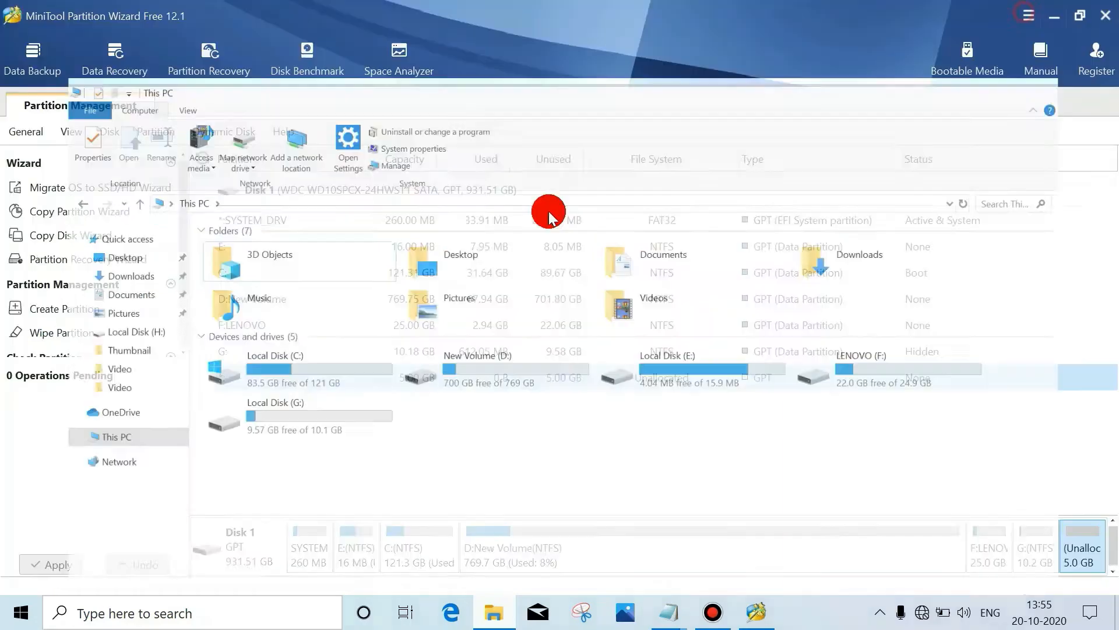
Step: Create a 5 GB NTFS partition H: in the unallocated space and apply it
{"action": "right_click", "coordinate": [257, 377]}
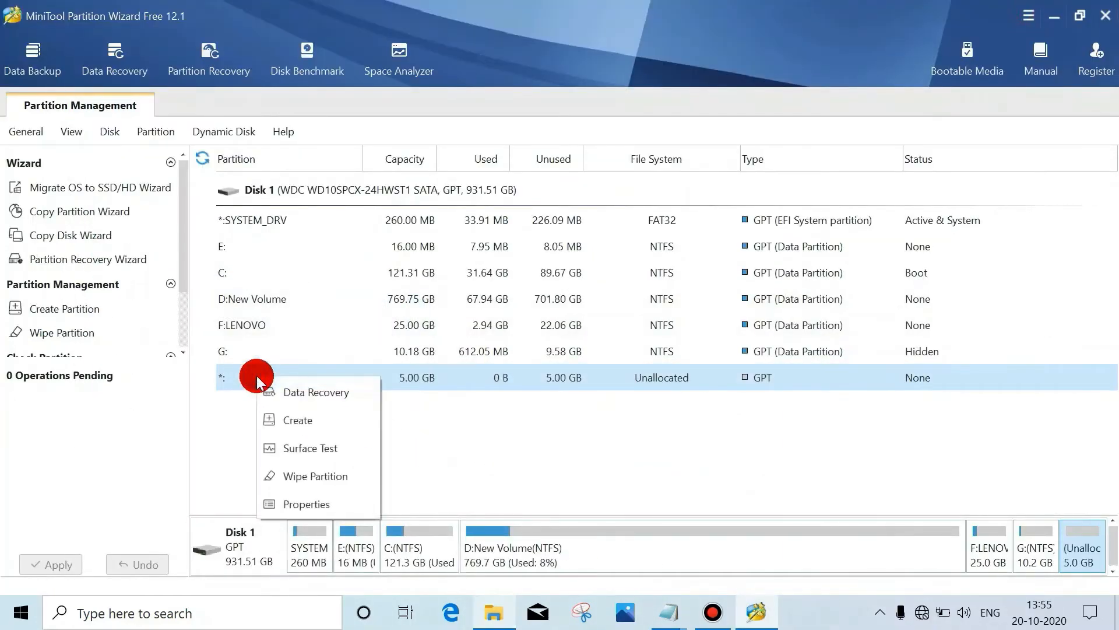
{"action": "left_click", "coordinate": [296, 420]}
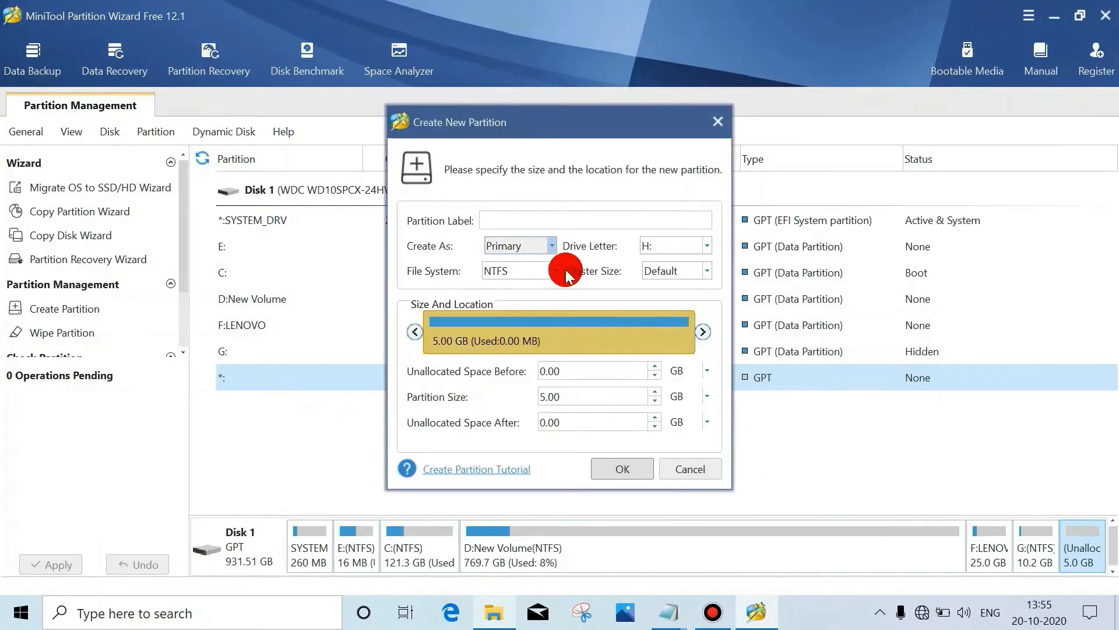
{"action": "left_click", "coordinate": [620, 468]}
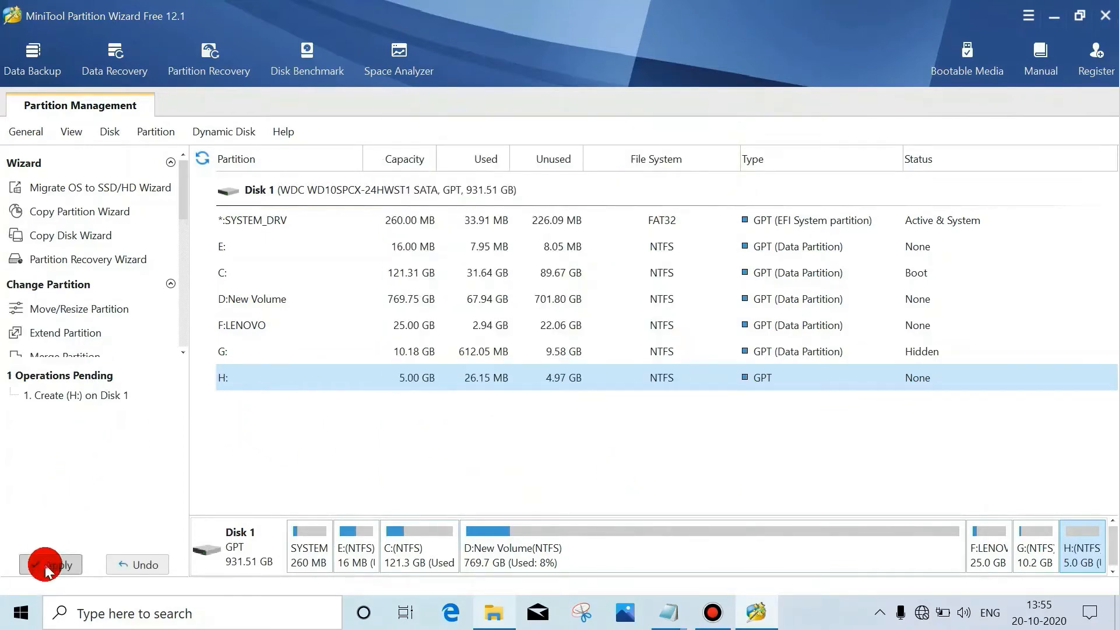
{"action": "left_click", "coordinate": [51, 564]}
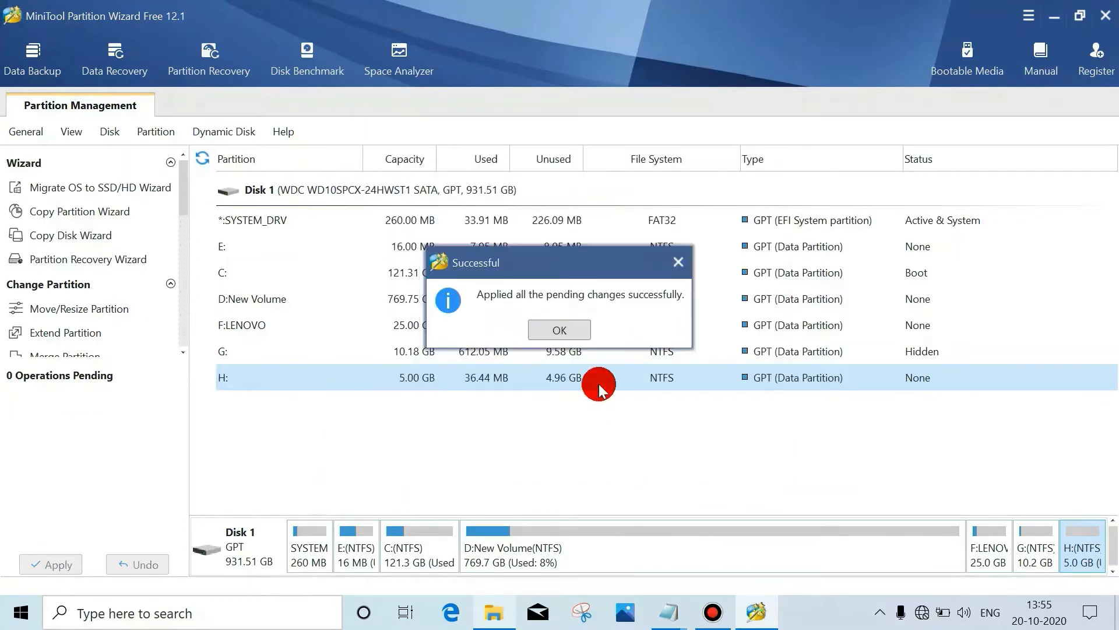
{"action": "left_click", "coordinate": [559, 329]}
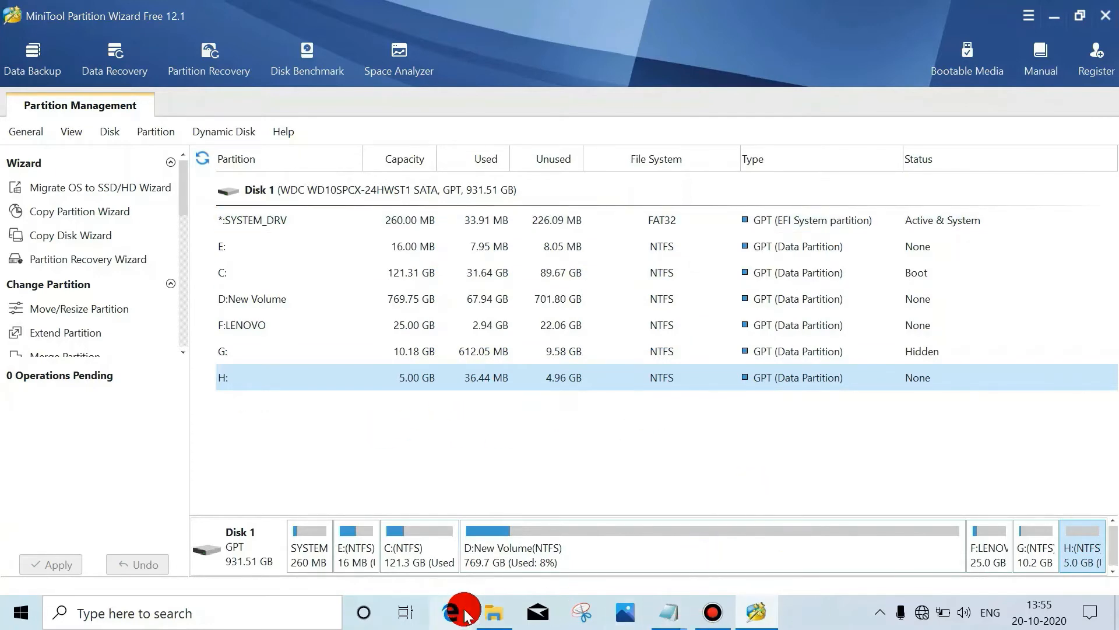
Step: Refresh This PC to see Local Disk (H:) listed again with about 5 GB
{"action": "left_click", "coordinate": [493, 613]}
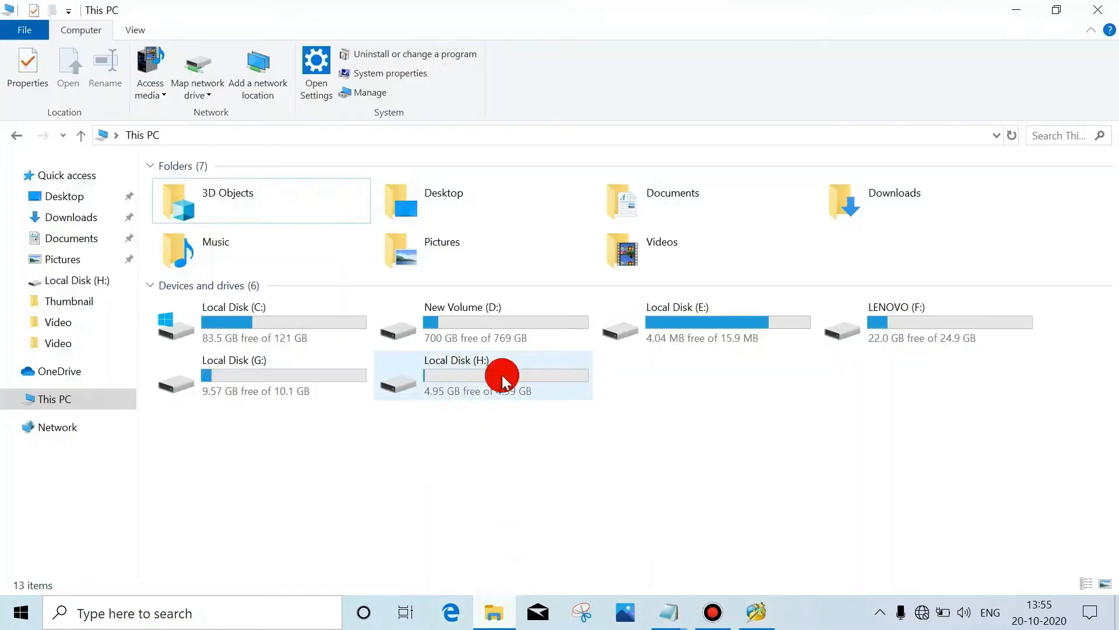
{"action": "right_click", "coordinate": [503, 378]}
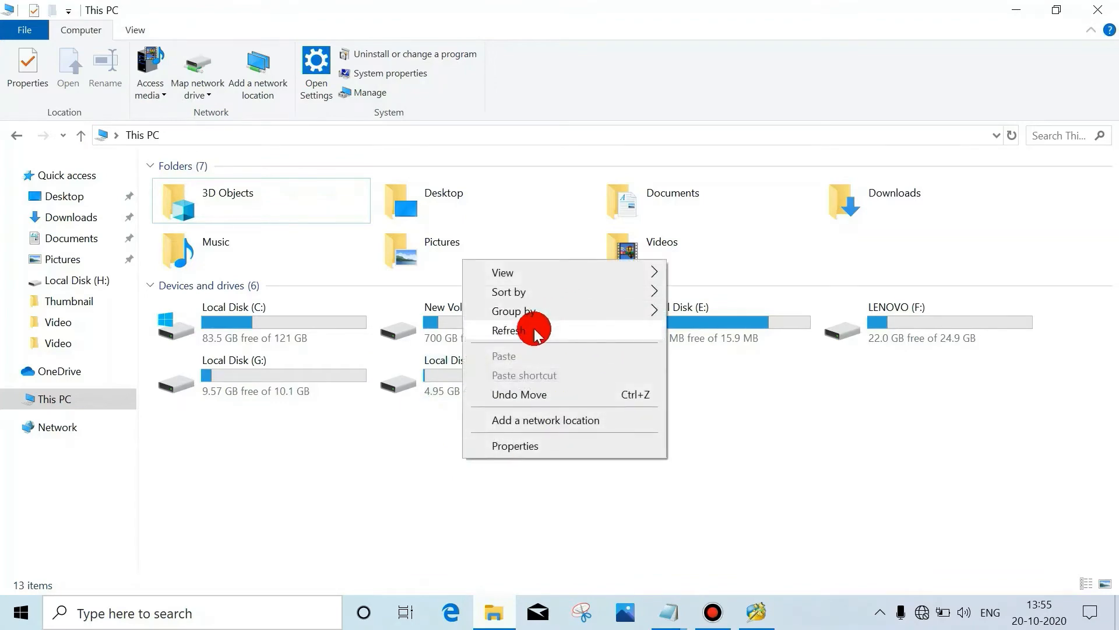
{"action": "left_click", "coordinate": [507, 330]}
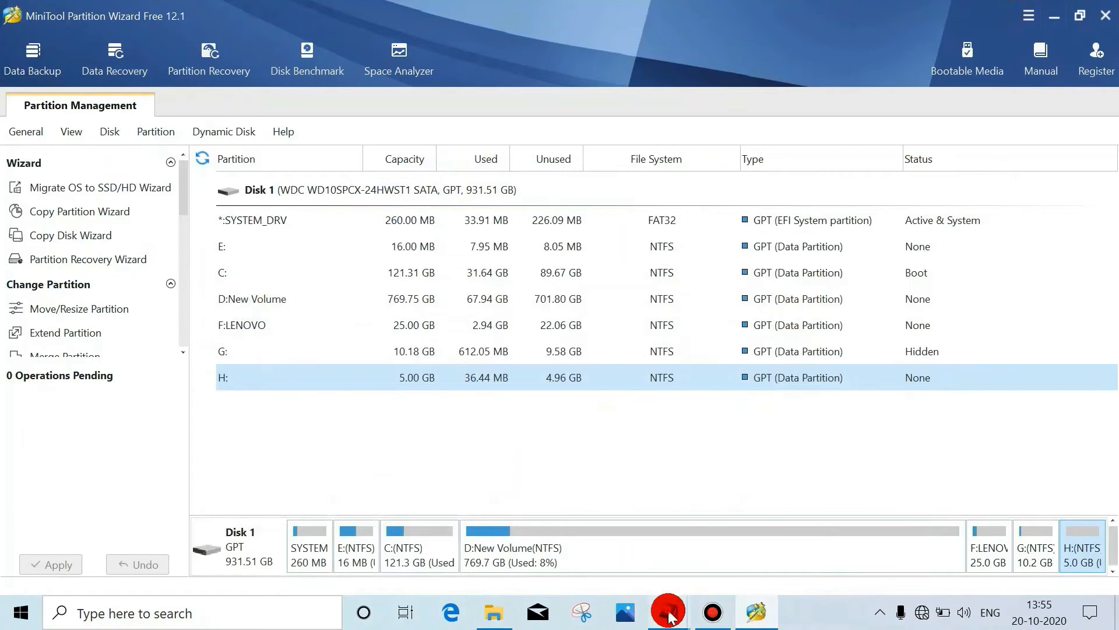
Step: Review the Extend Drive item in the Notepad notes, then minimize Notepad
{"action": "left_click", "coordinate": [667, 611]}
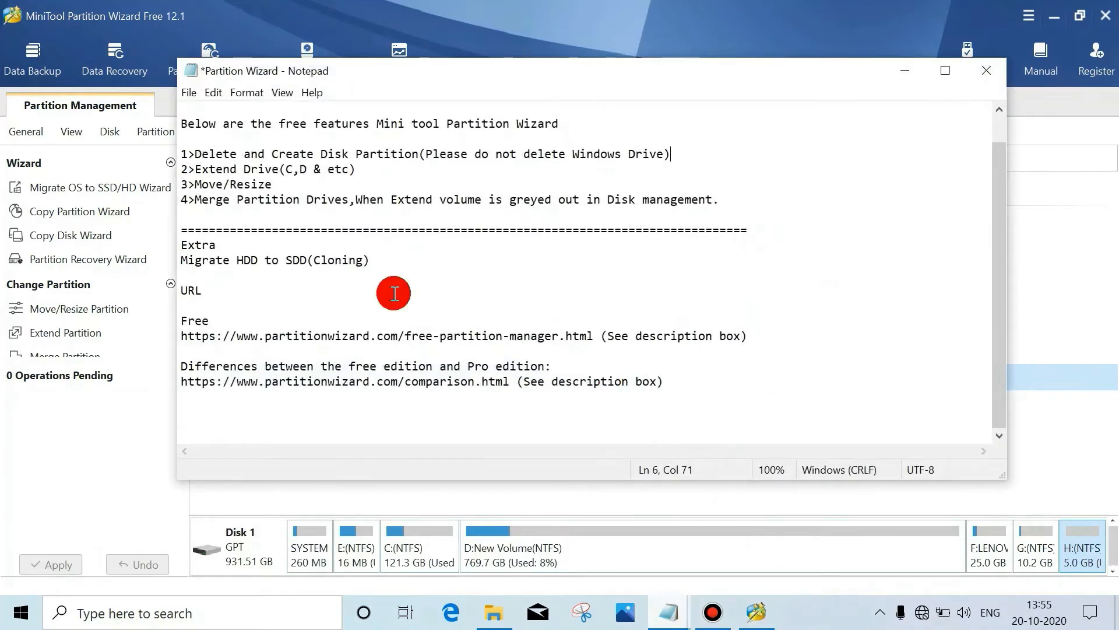
{"action": "mouse_move", "coordinate": [197, 171]}
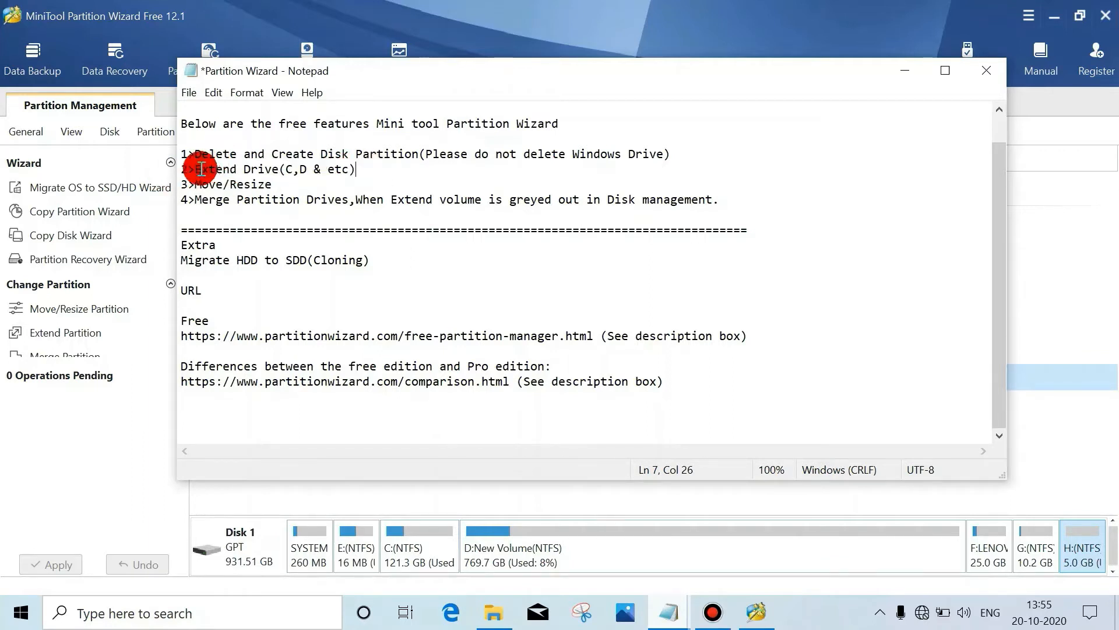
{"action": "mouse_move", "coordinate": [525, 169]}
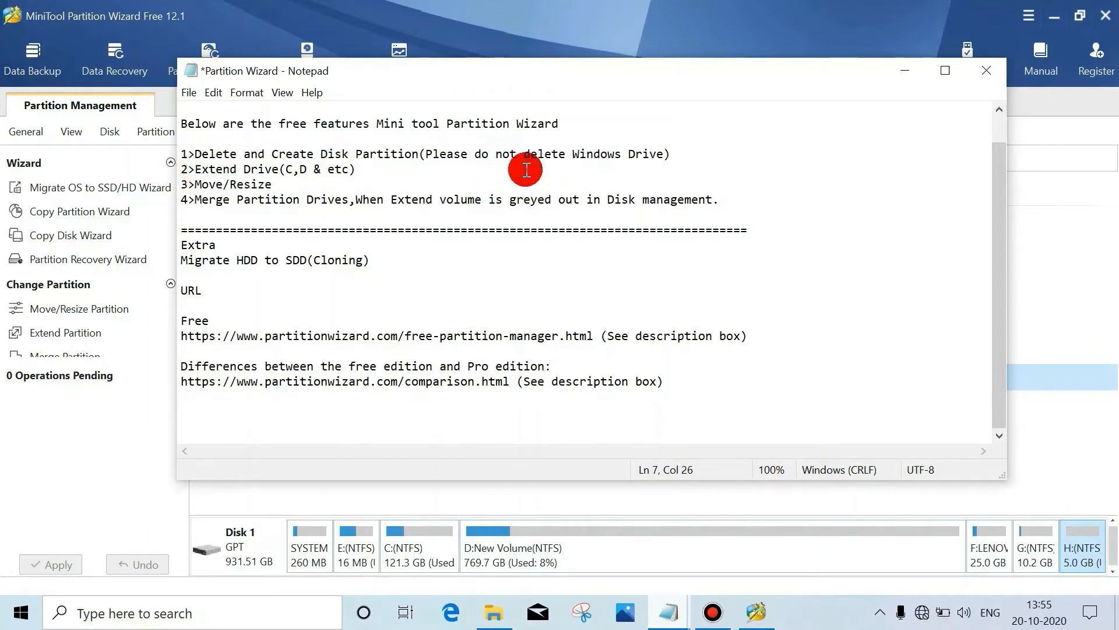
{"action": "left_click", "coordinate": [986, 71]}
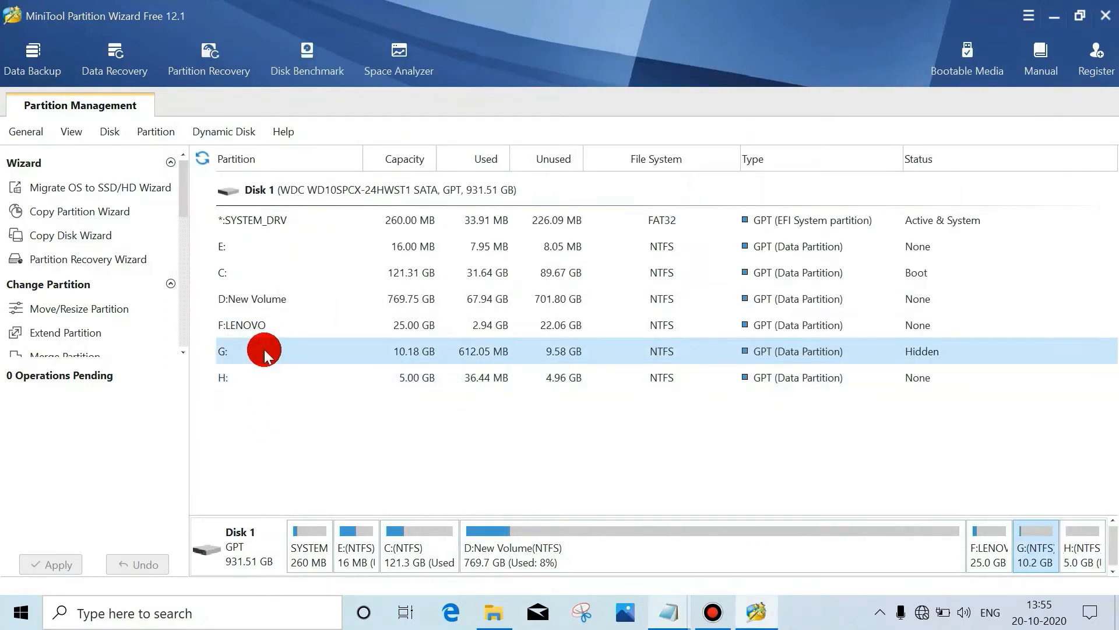
{"action": "left_click", "coordinate": [257, 377]}
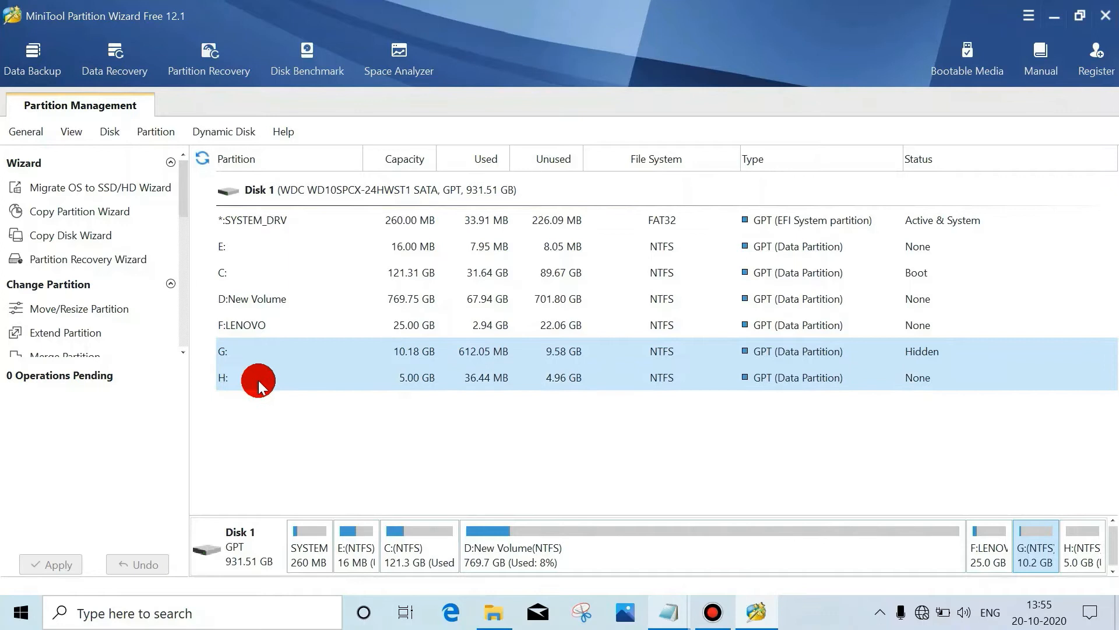
{"action": "left_click", "coordinate": [264, 189]}
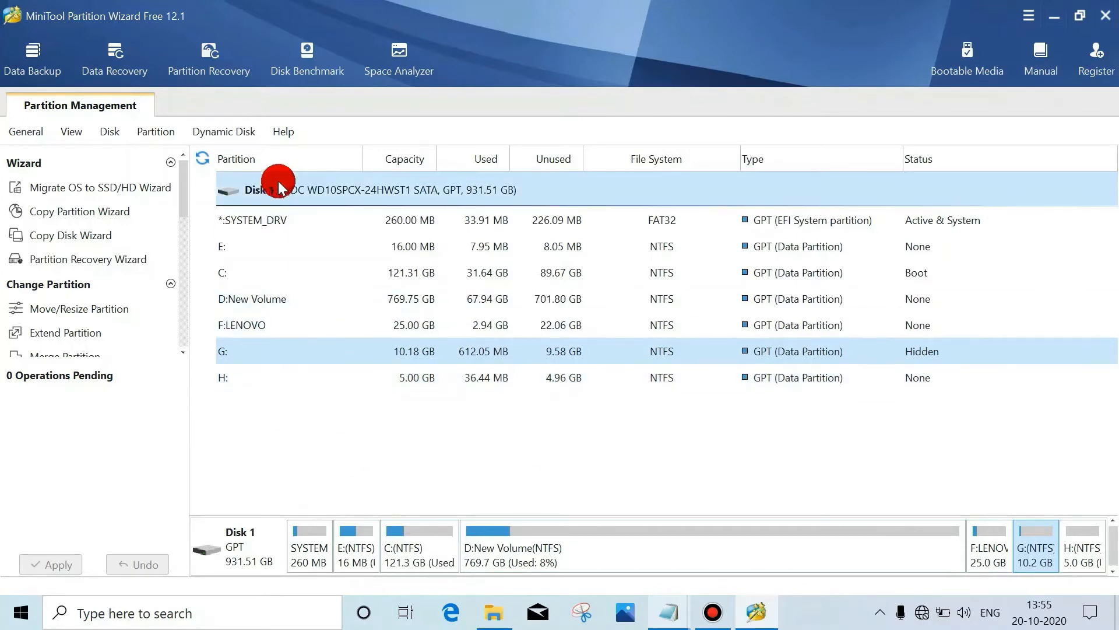
{"action": "left_click", "coordinate": [246, 299]}
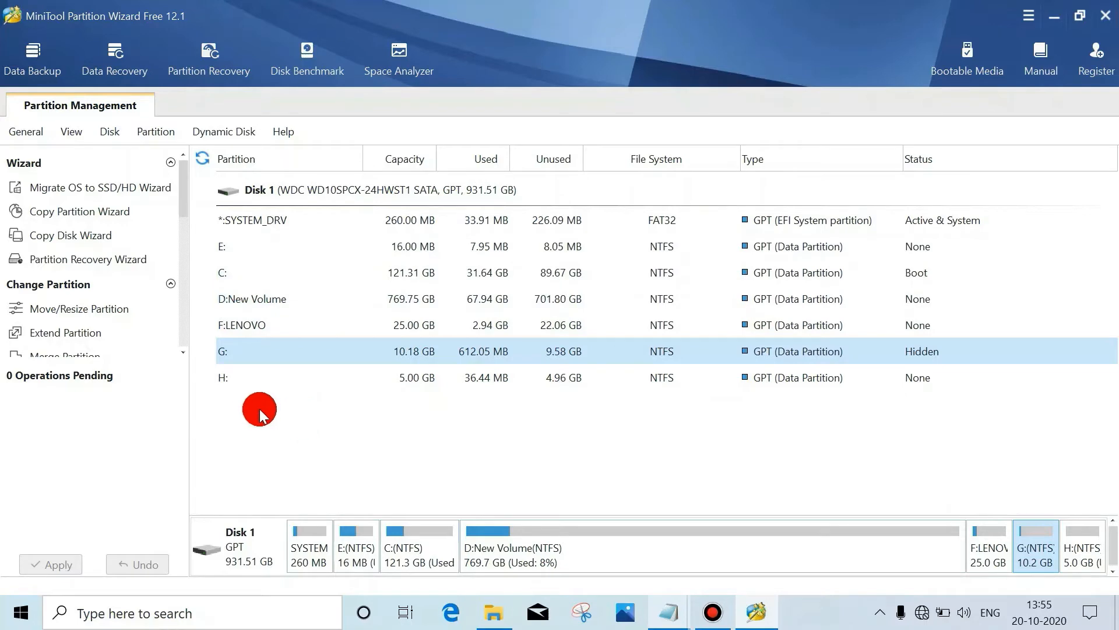
{"action": "left_click", "coordinate": [225, 377]}
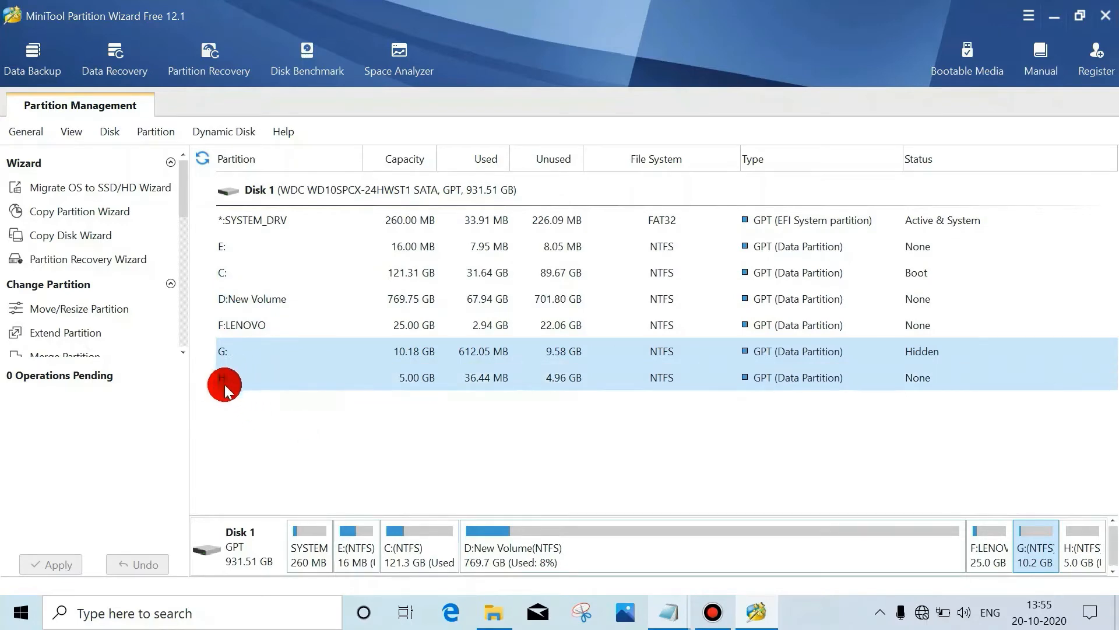
{"action": "left_click", "coordinate": [493, 611]}
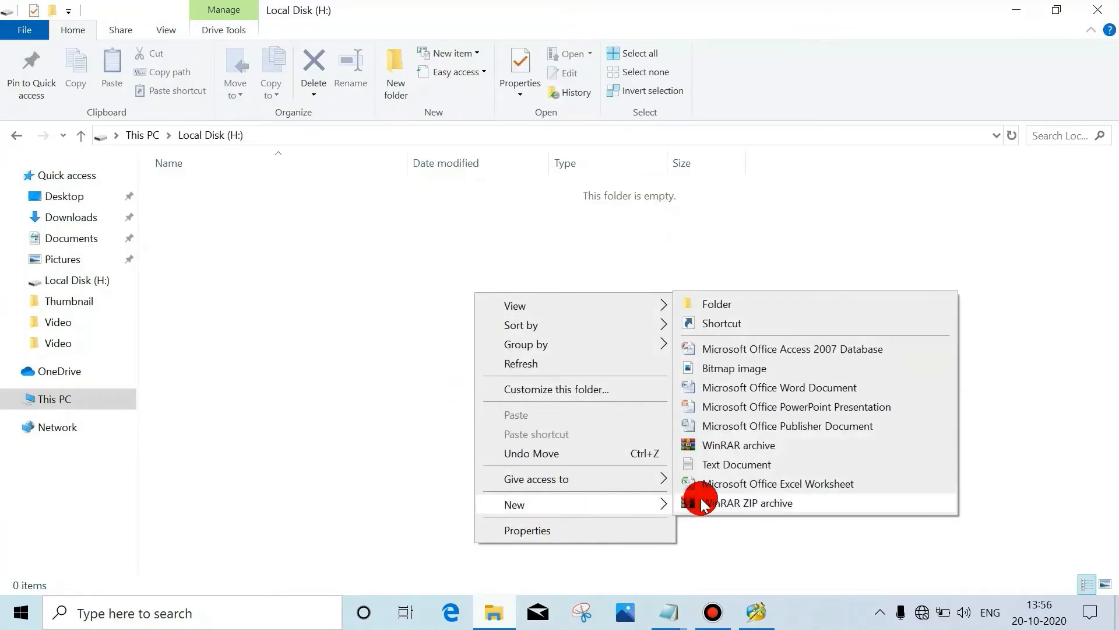
Step: Add text document 'er' and Word document 'd' to Local Disk (H:)
{"action": "left_click", "coordinate": [736, 464]}
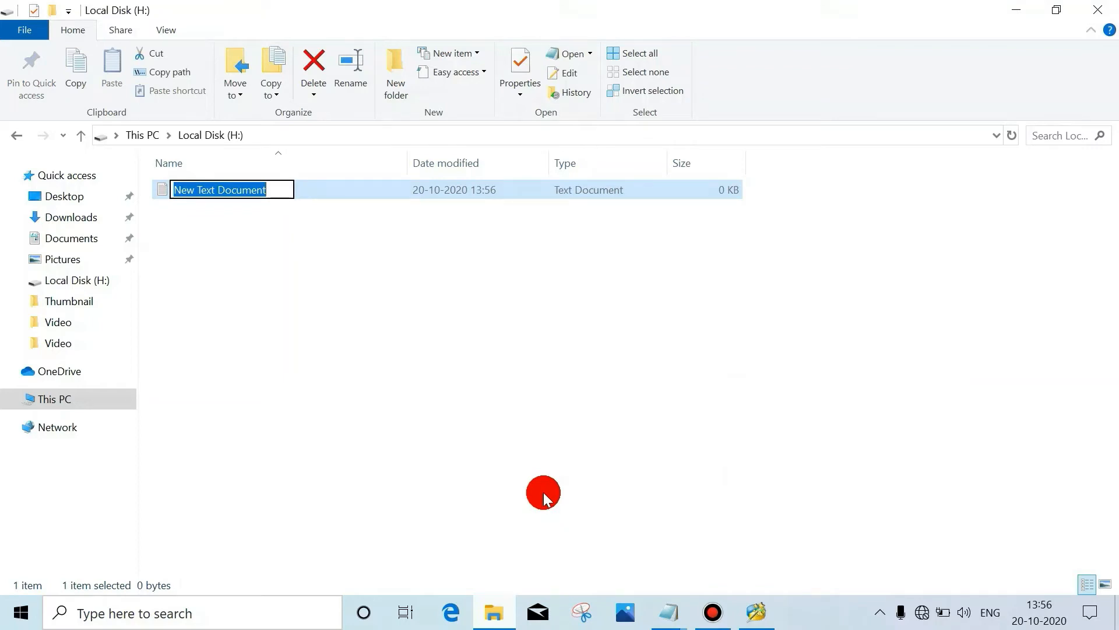
{"action": "type", "text": "er"}
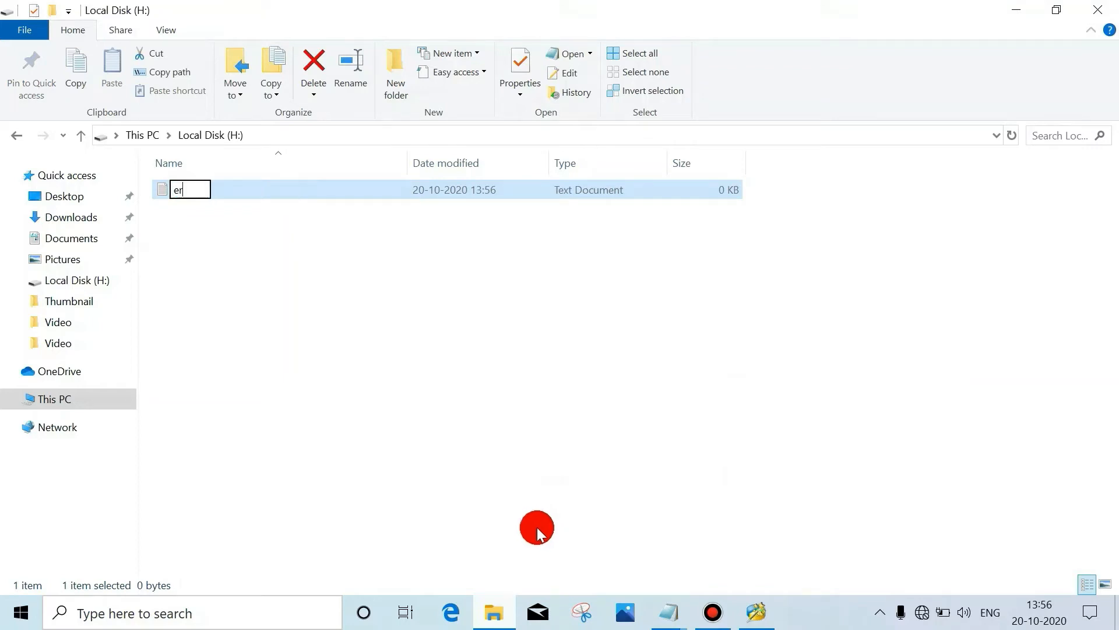
{"action": "right_click", "coordinate": [537, 528]}
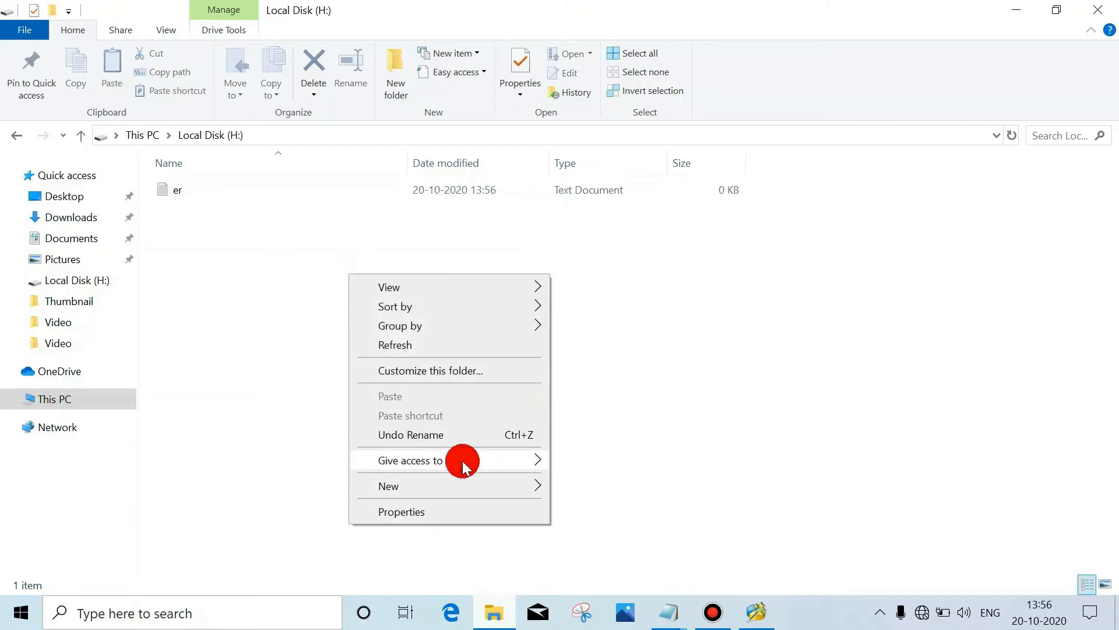
{"action": "left_click", "coordinate": [388, 485]}
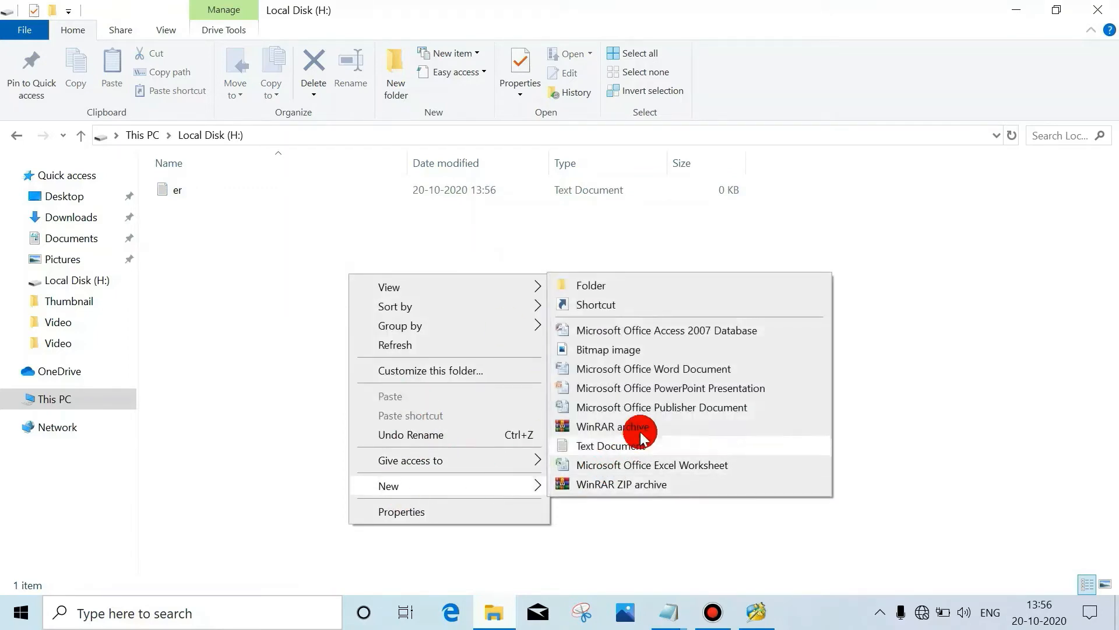
{"action": "left_click", "coordinate": [651, 369]}
{"action": "type", "text": "d"}
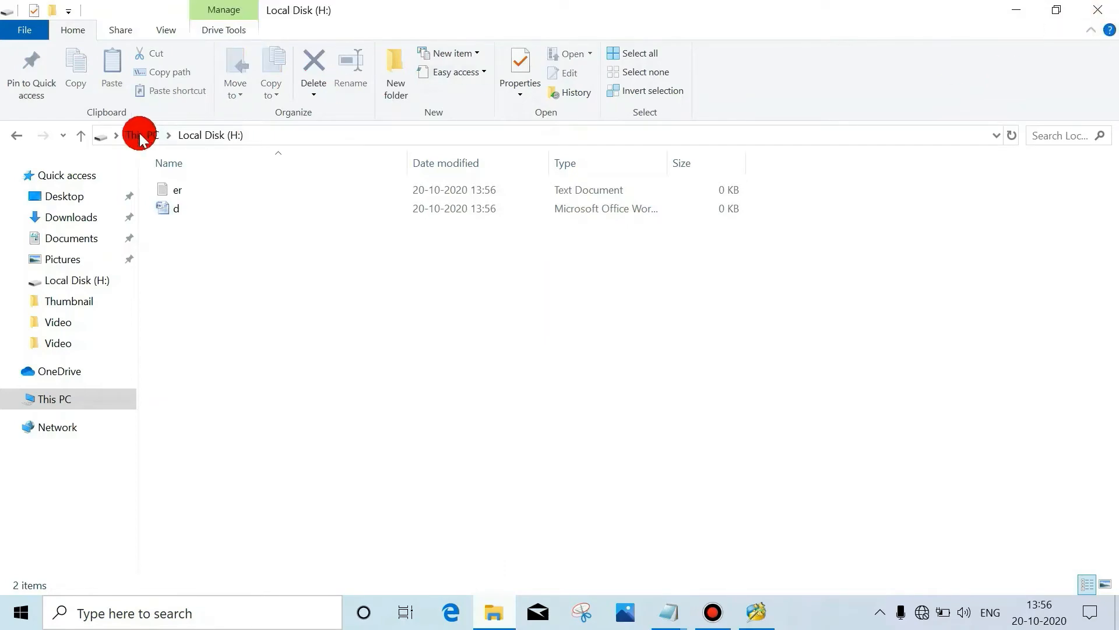
{"action": "left_click", "coordinate": [141, 134]}
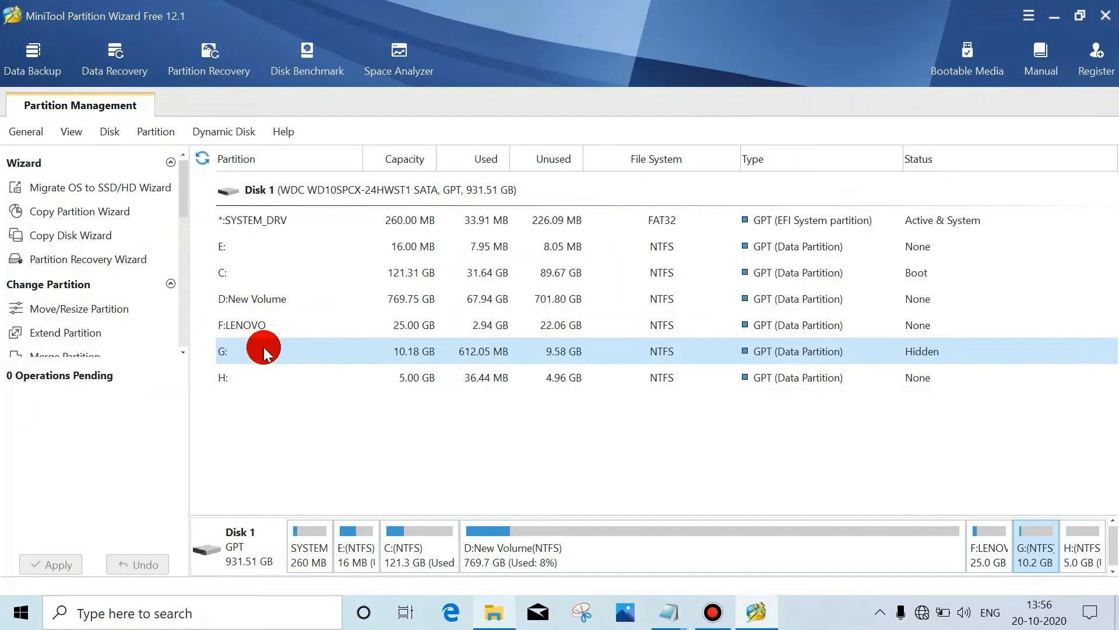
Step: Queue extending G: by 2.00 GB taken from H:, giving G: 12.18 GB and H: 2.99 GB
{"action": "right_click", "coordinate": [264, 351]}
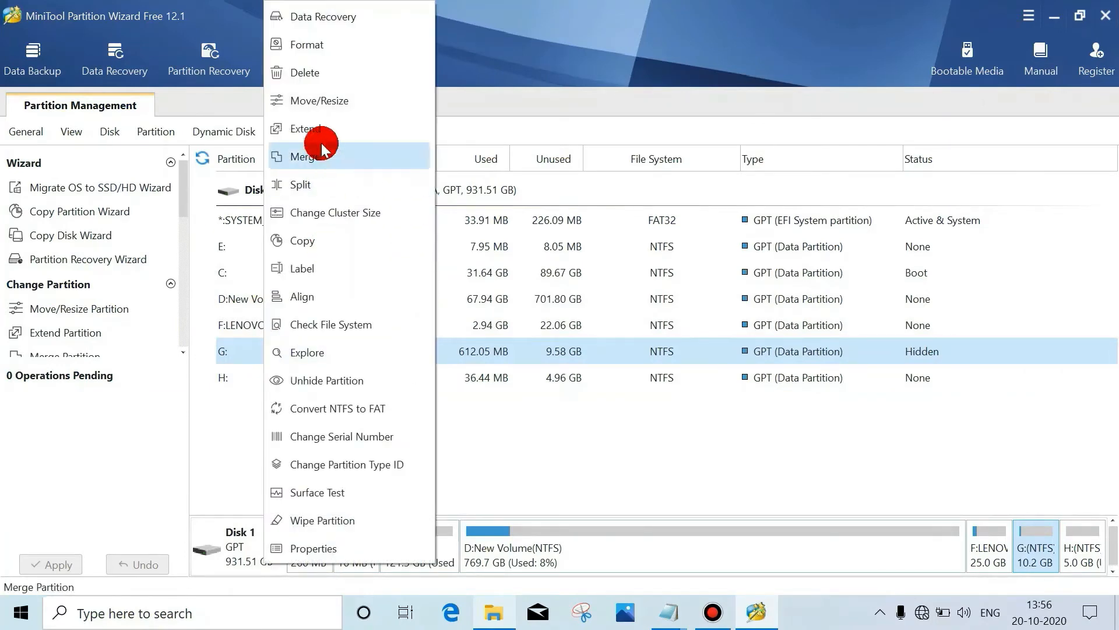
{"action": "left_click", "coordinate": [306, 129]}
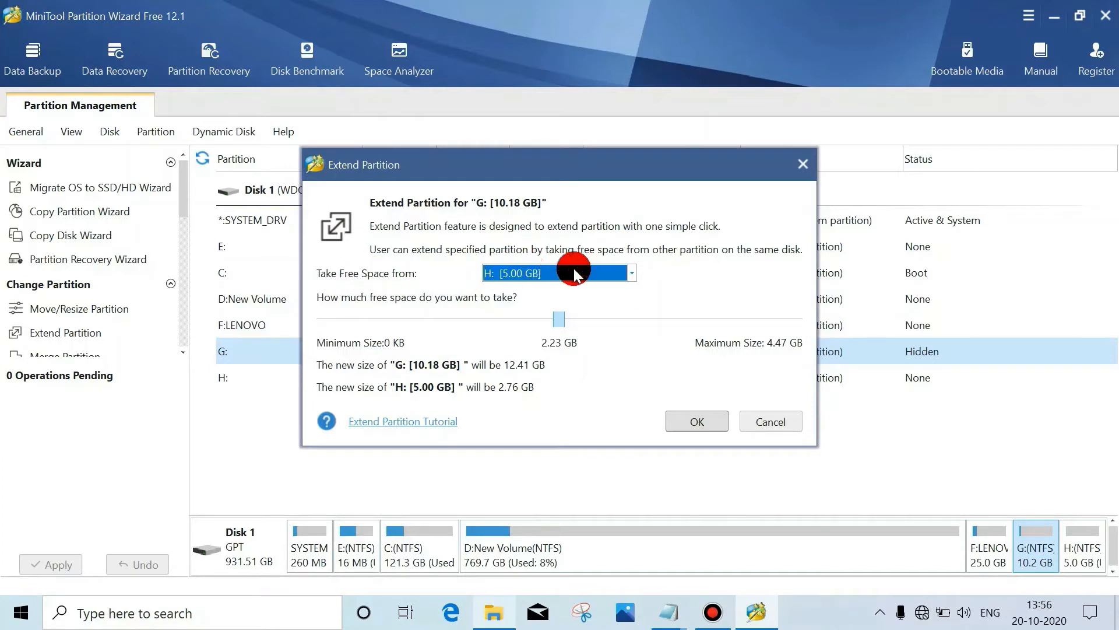
{"action": "left_click", "coordinate": [629, 273]}
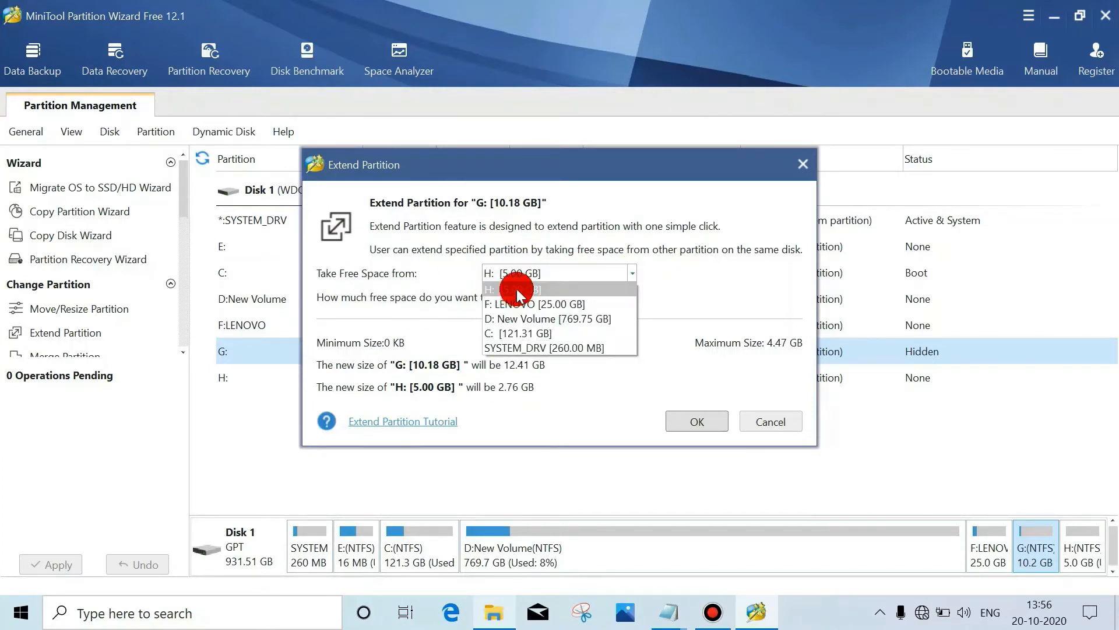
{"action": "left_click", "coordinate": [514, 289]}
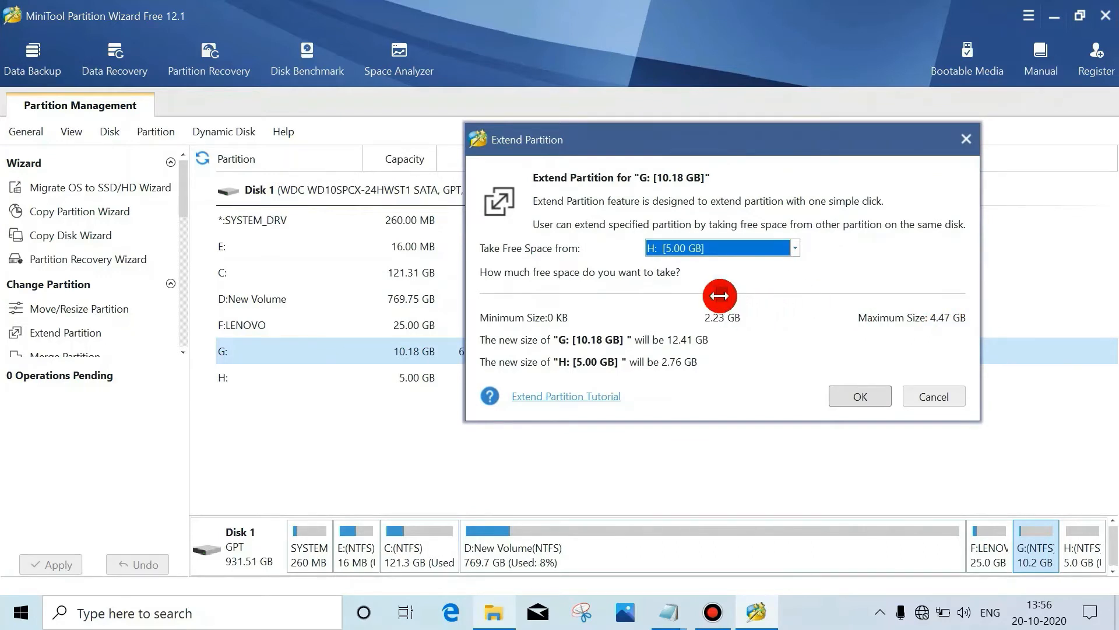
{"action": "left_click_drag", "start_coordinate": [719, 296], "coordinate": [693, 295]}
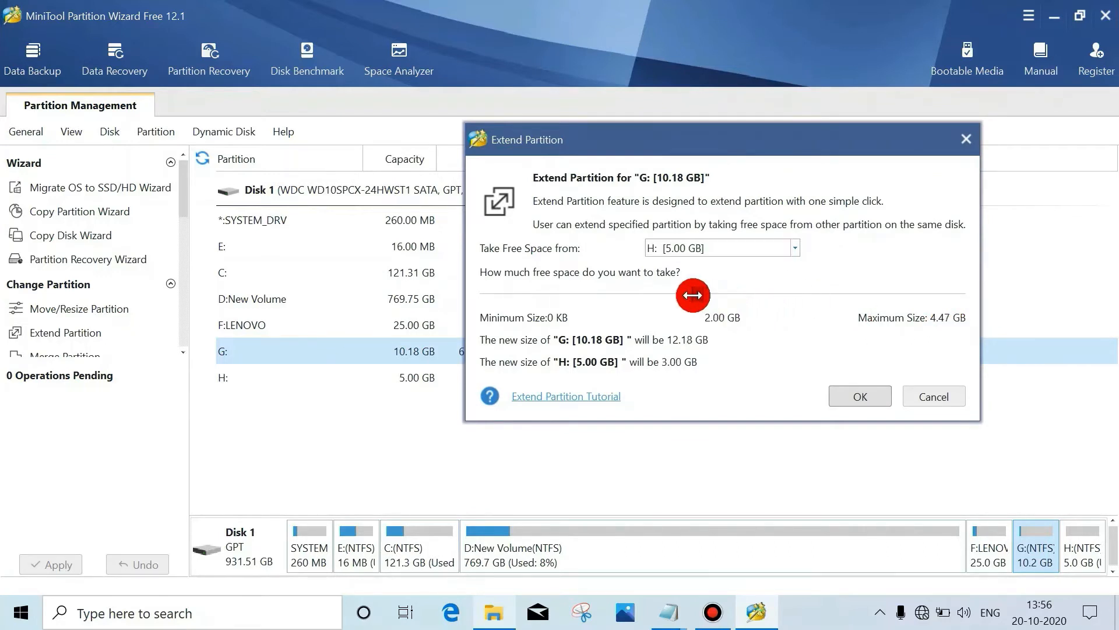
{"action": "left_click_drag", "start_coordinate": [691, 295], "coordinate": [634, 290]}
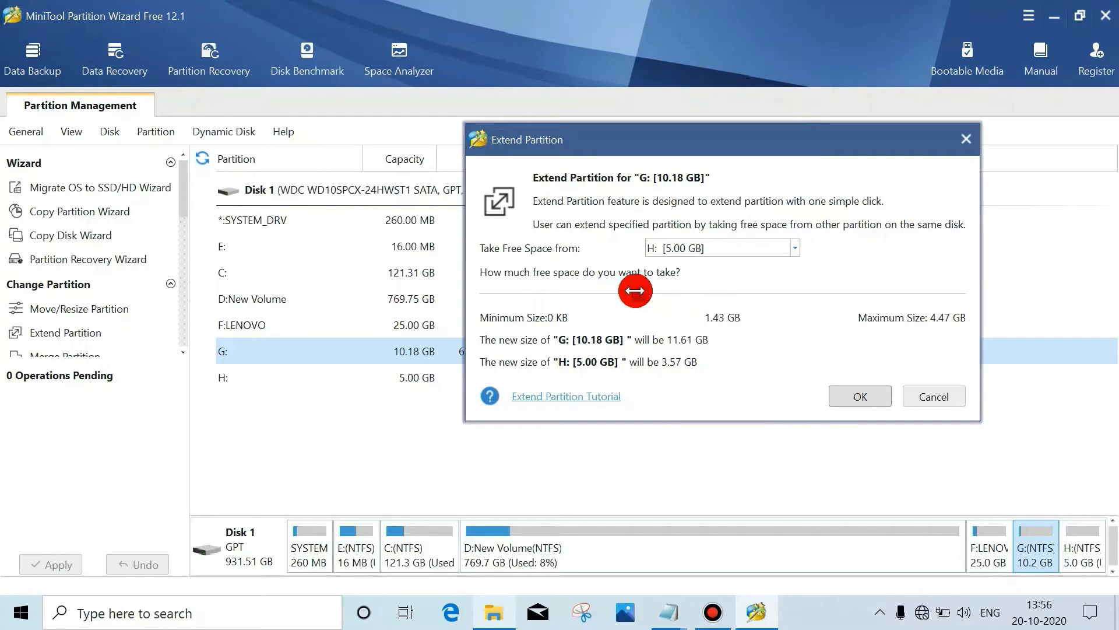
{"action": "left_click_drag", "start_coordinate": [633, 290], "coordinate": [626, 290]}
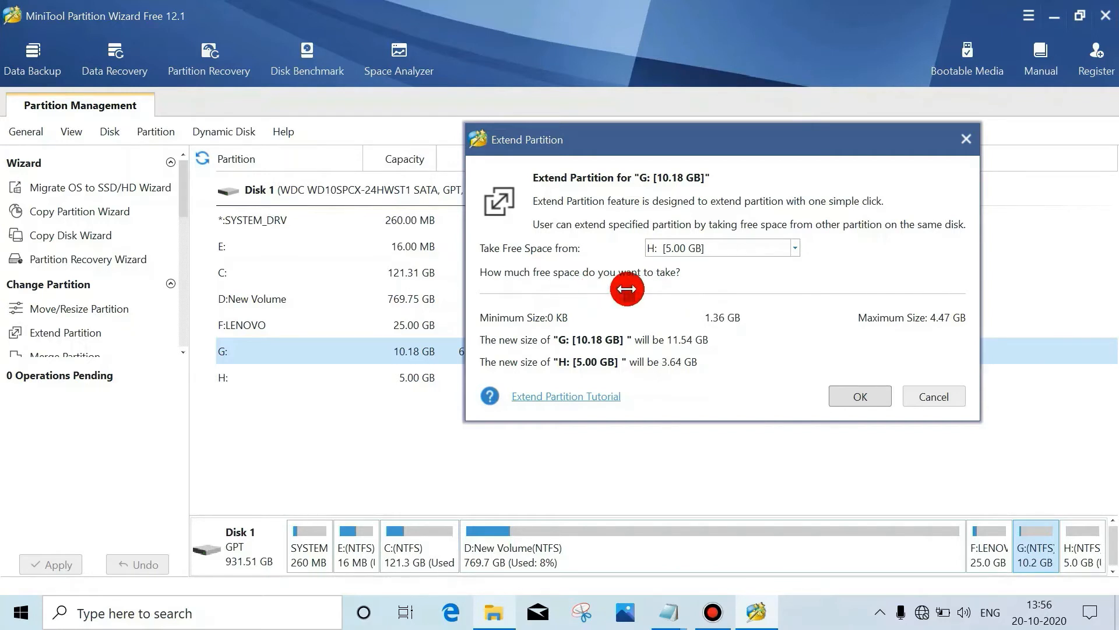
{"action": "left_click_drag", "start_coordinate": [626, 288], "coordinate": [651, 289]}
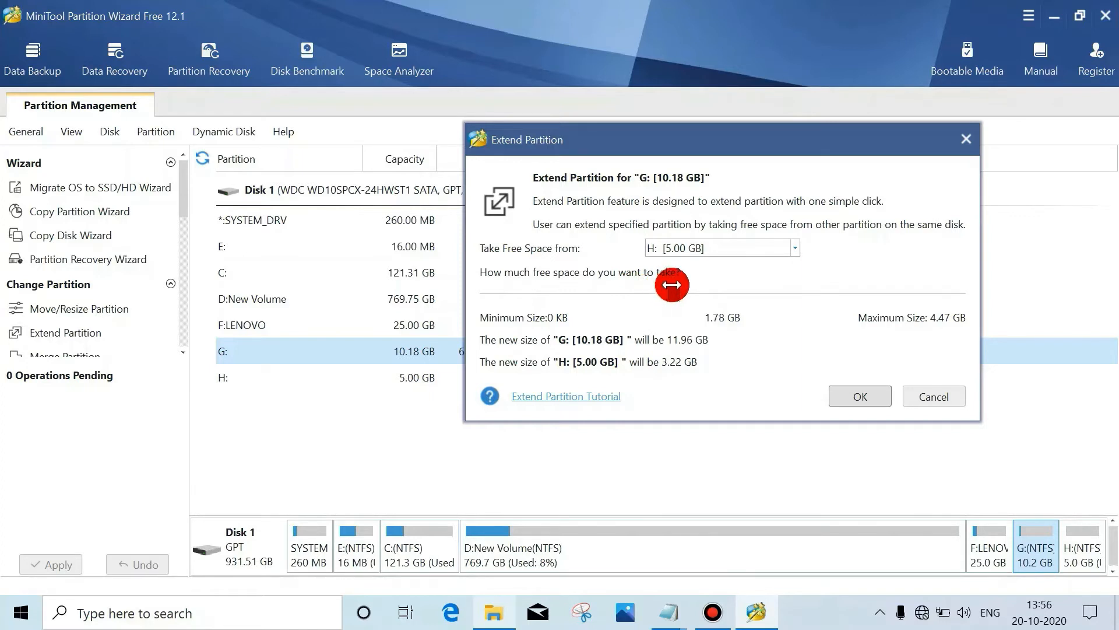
{"action": "left_click_drag", "start_coordinate": [670, 285], "coordinate": [693, 283]}
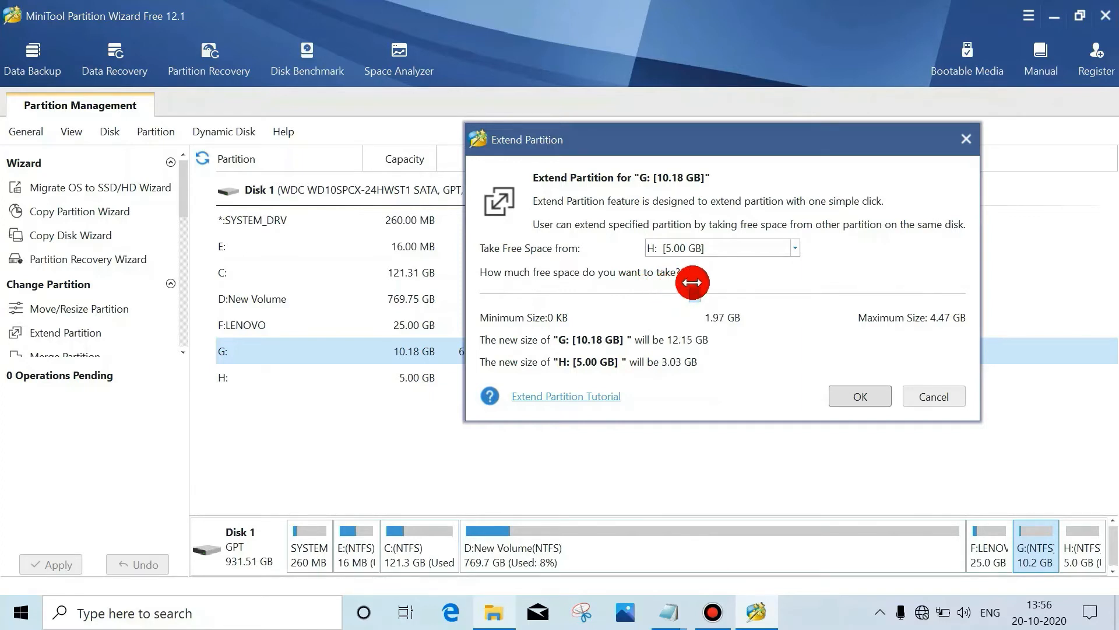
{"action": "left_click_drag", "start_coordinate": [693, 282], "coordinate": [696, 282]}
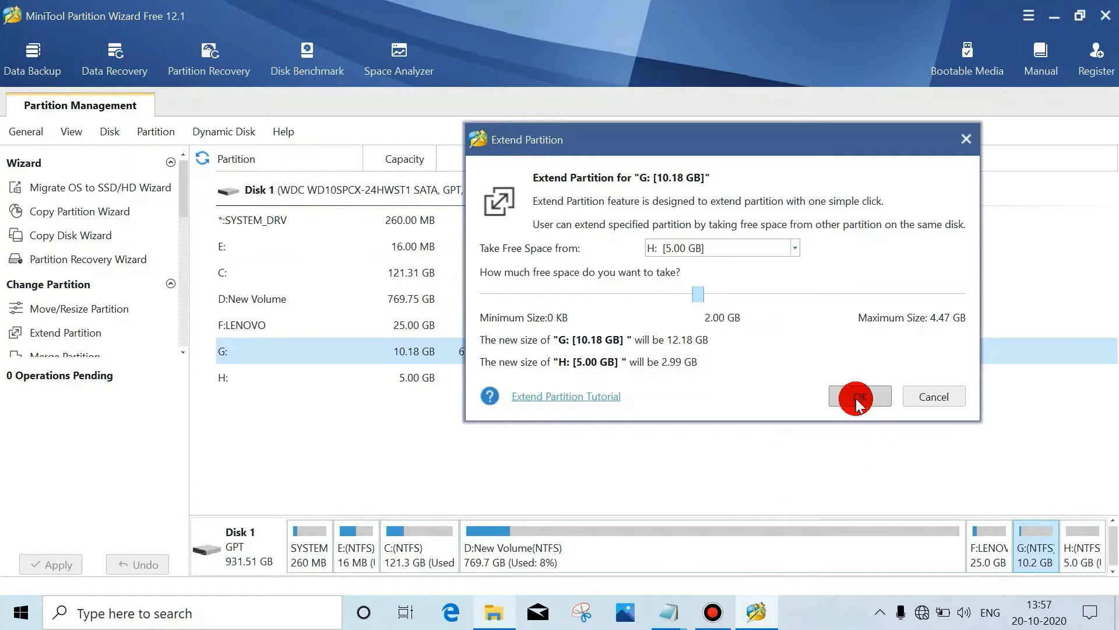
{"action": "left_click", "coordinate": [859, 396]}
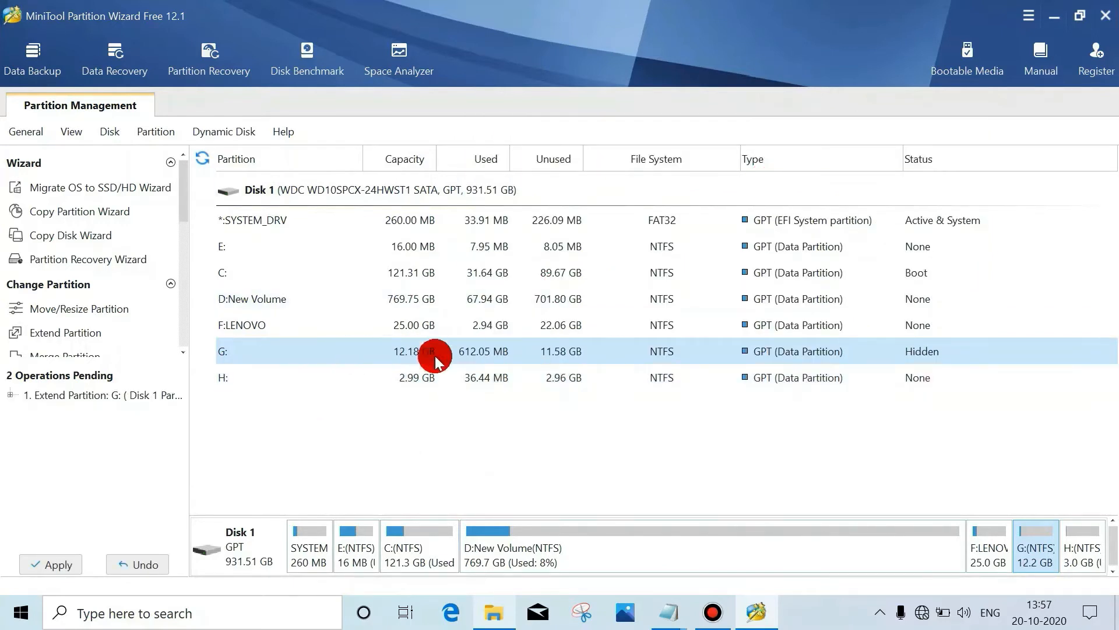
{"action": "mouse_move", "coordinate": [477, 431]}
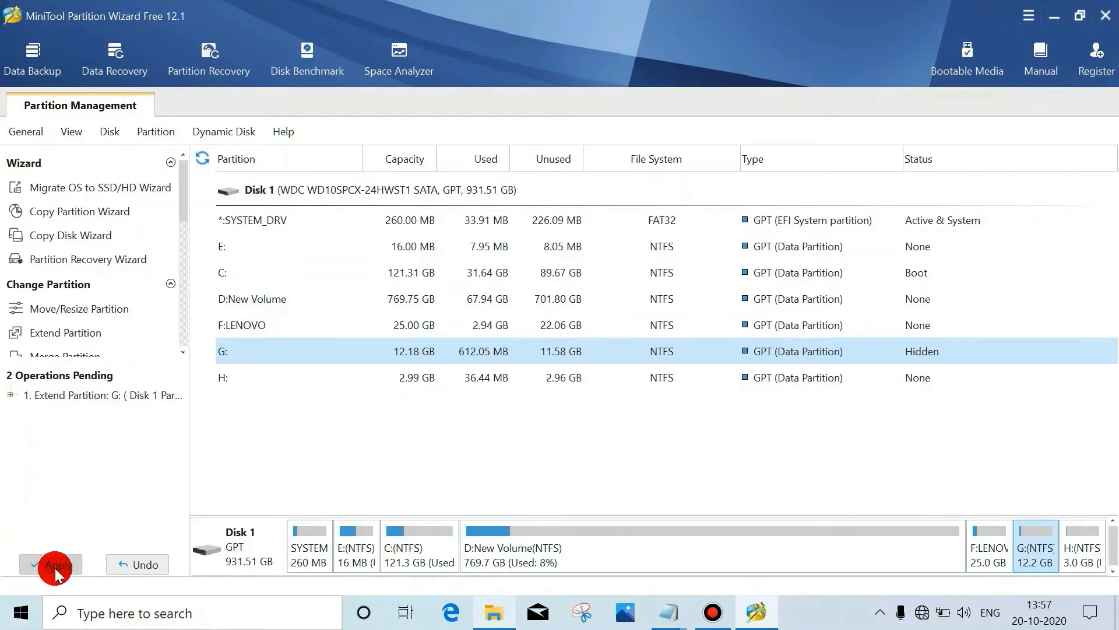
Step: Apply the queued G: extension and acknowledge the success message
{"action": "left_click", "coordinate": [50, 565]}
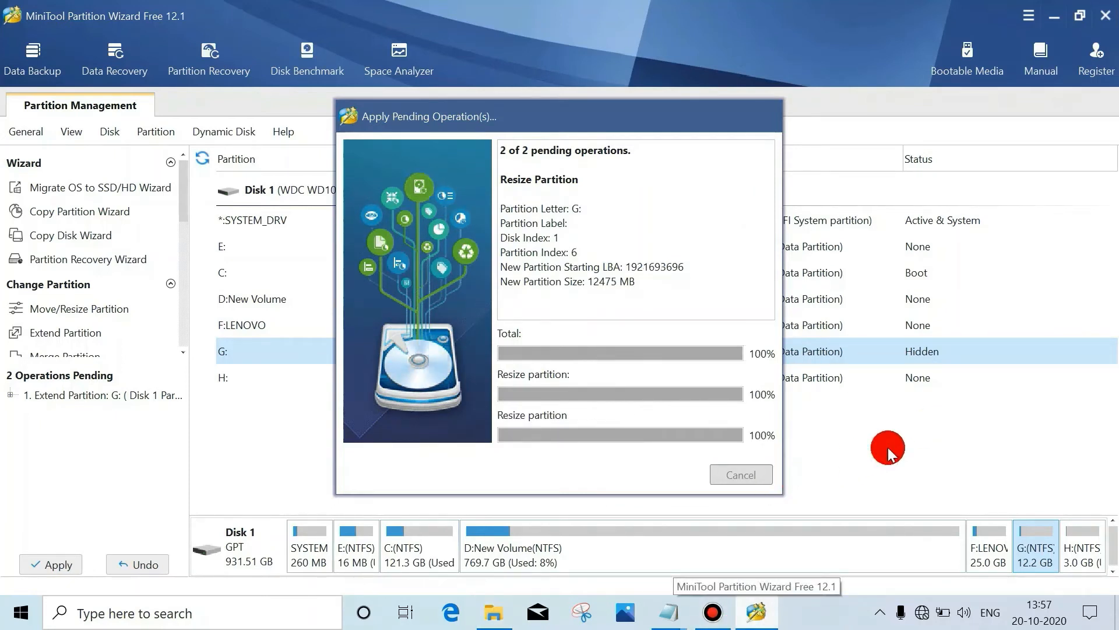
{"action": "mouse_move", "coordinate": [833, 516]}
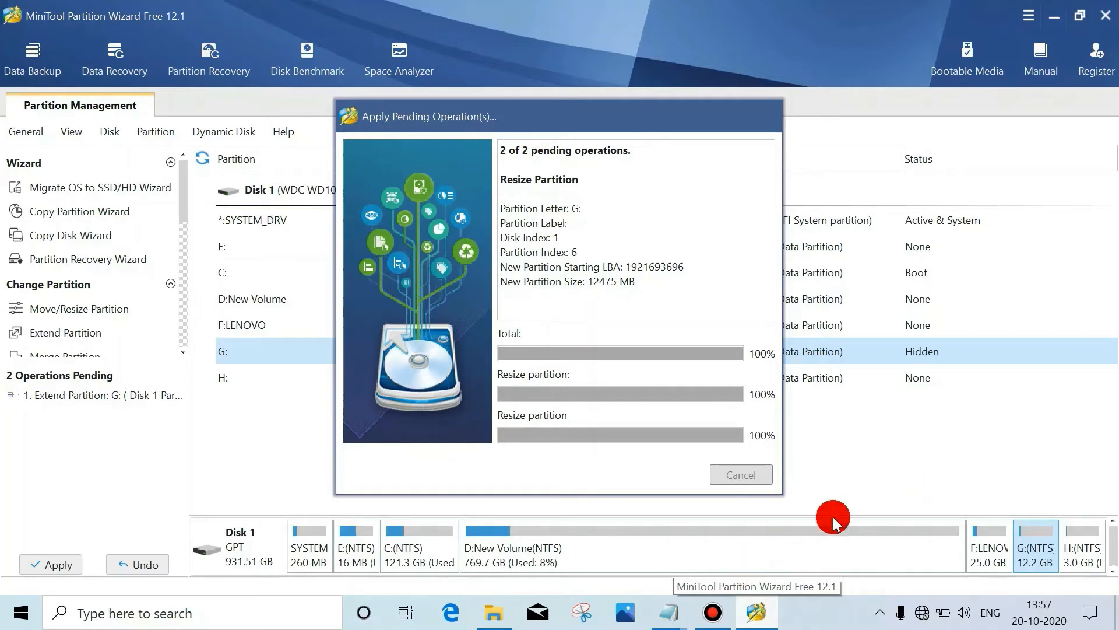
{"action": "mouse_move", "coordinate": [724, 612]}
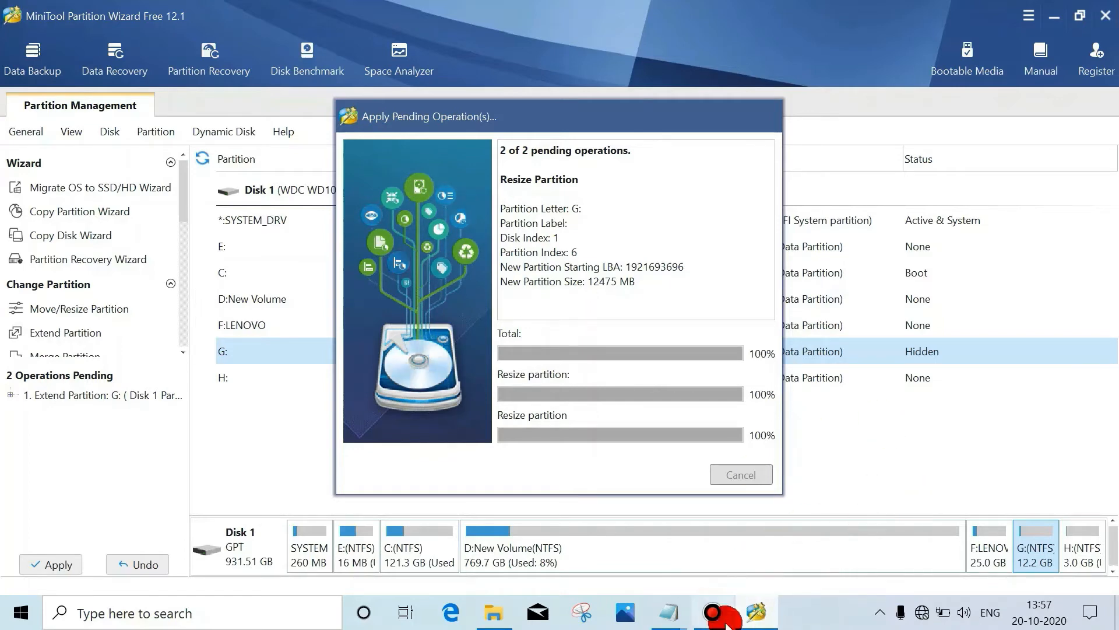
{"action": "left_click", "coordinate": [712, 611]}
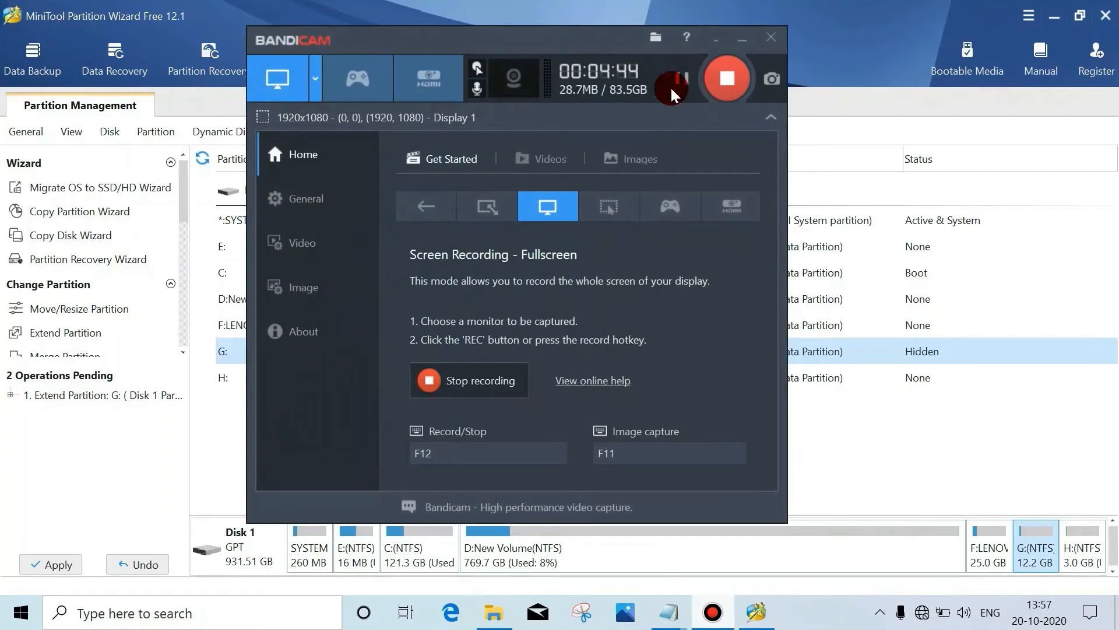
{"action": "left_click", "coordinate": [50, 564]}
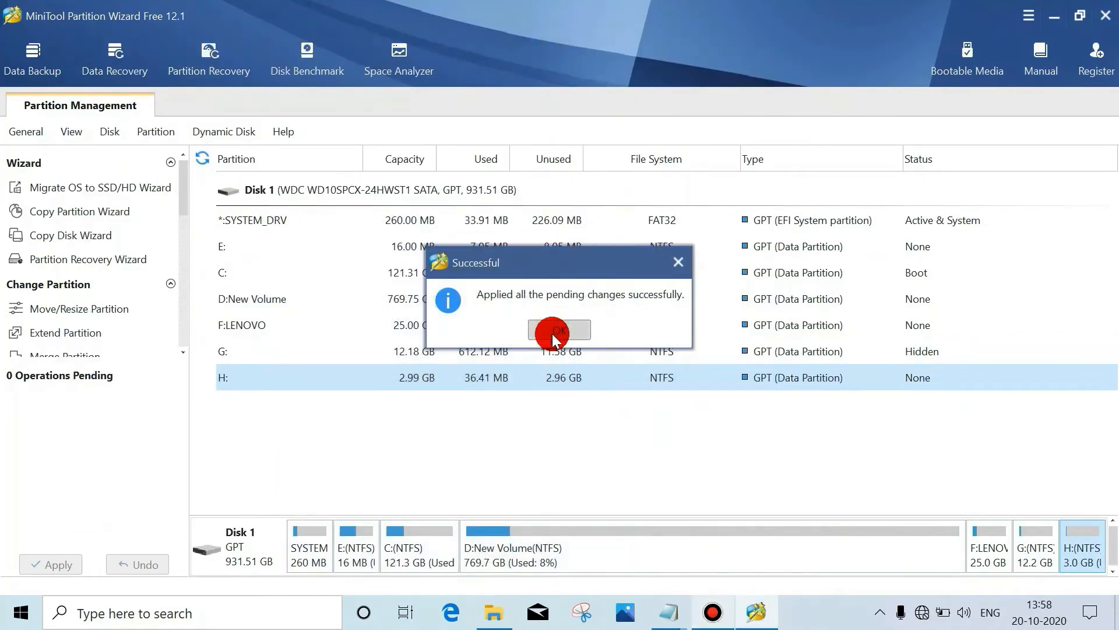
{"action": "left_click", "coordinate": [559, 330]}
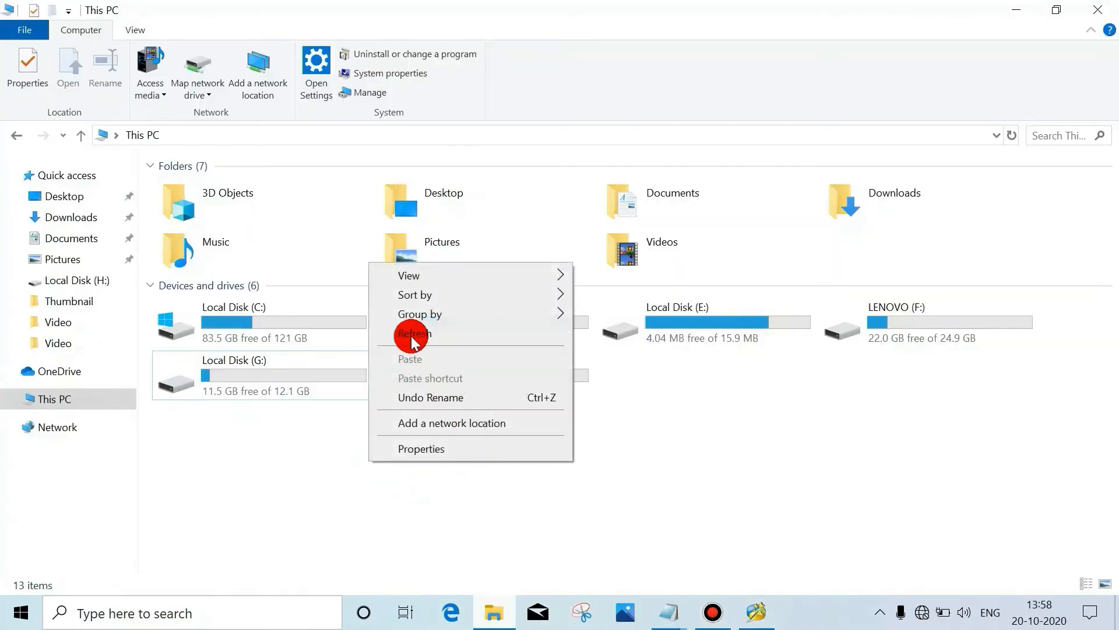
Step: Open Local Disk (G:) and permanently delete the merged_partition_content folder
{"action": "left_click", "coordinate": [414, 334]}
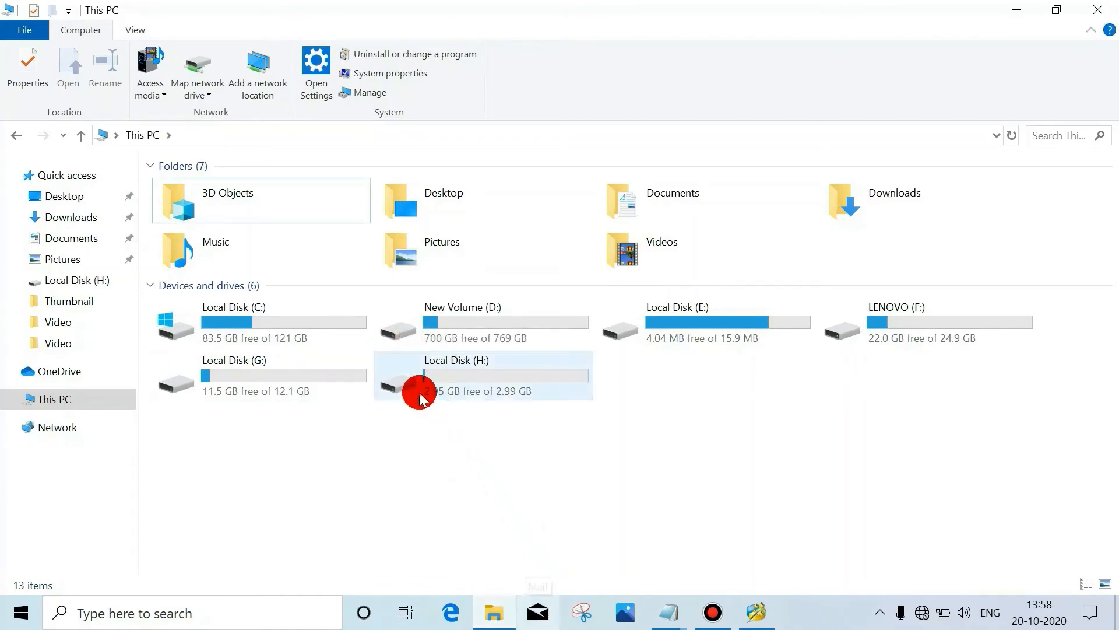
{"action": "double_click", "coordinate": [422, 374]}
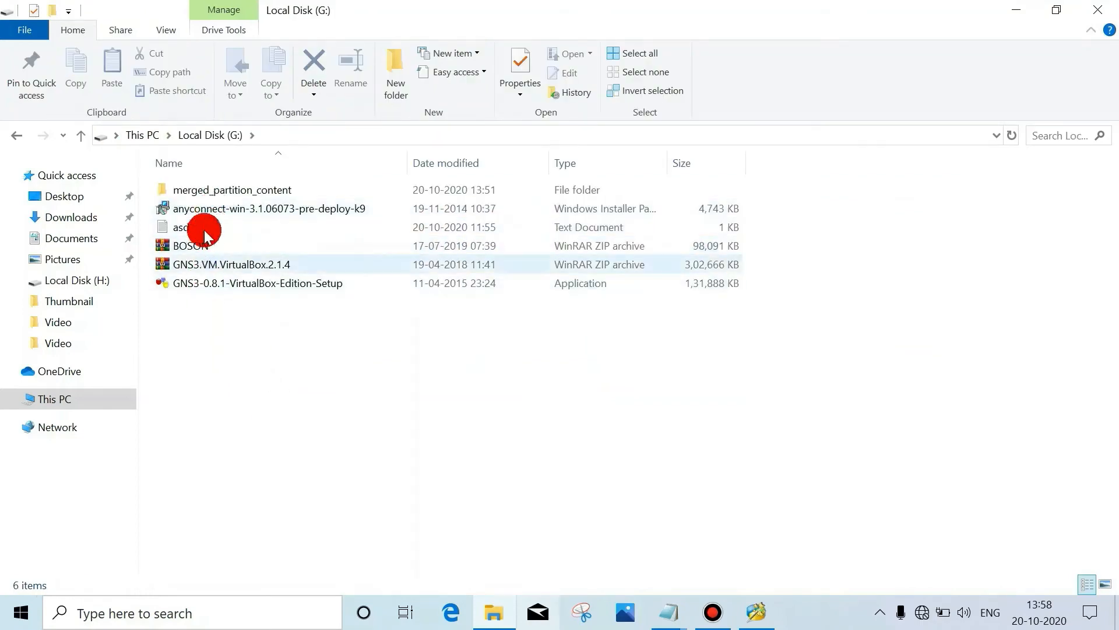
{"action": "left_click", "coordinate": [171, 347]}
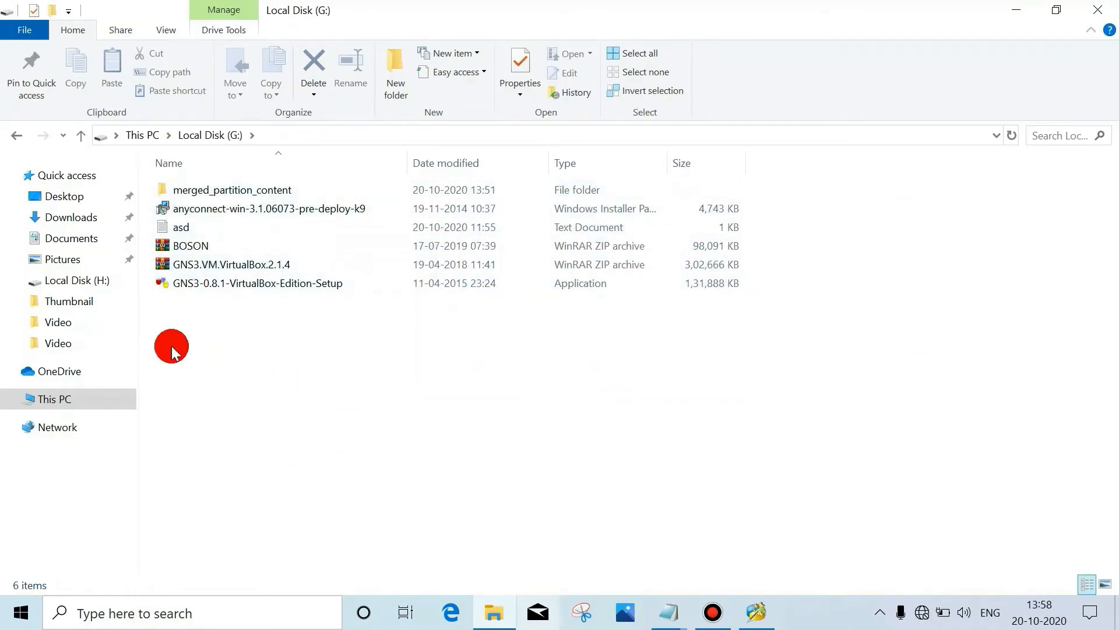
{"action": "left_click", "coordinate": [232, 189]}
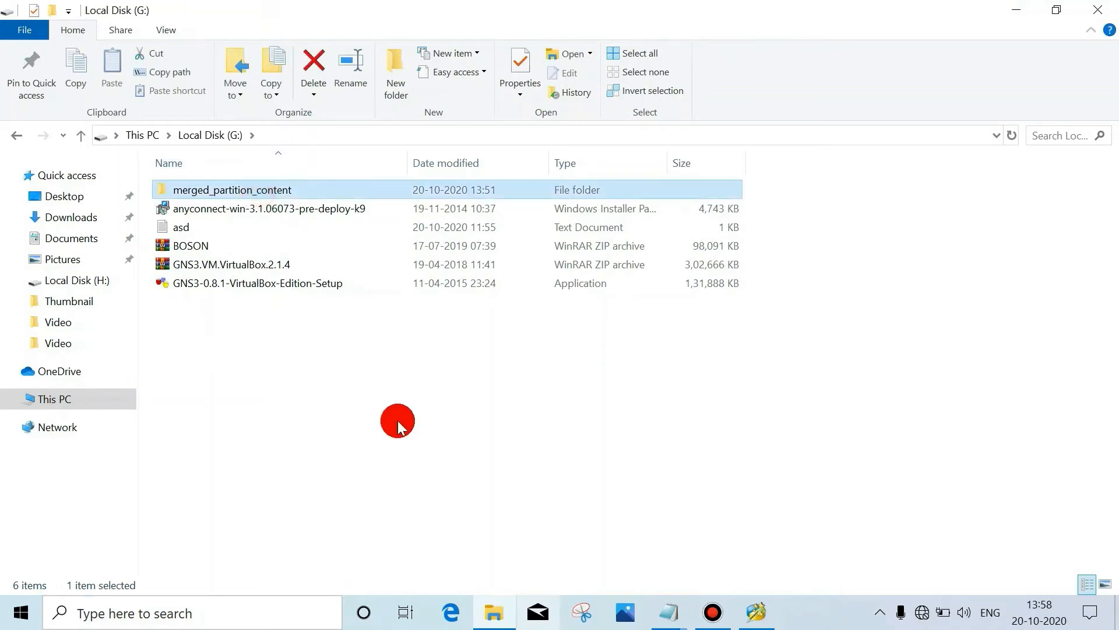
{"action": "left_click", "coordinate": [313, 64]}
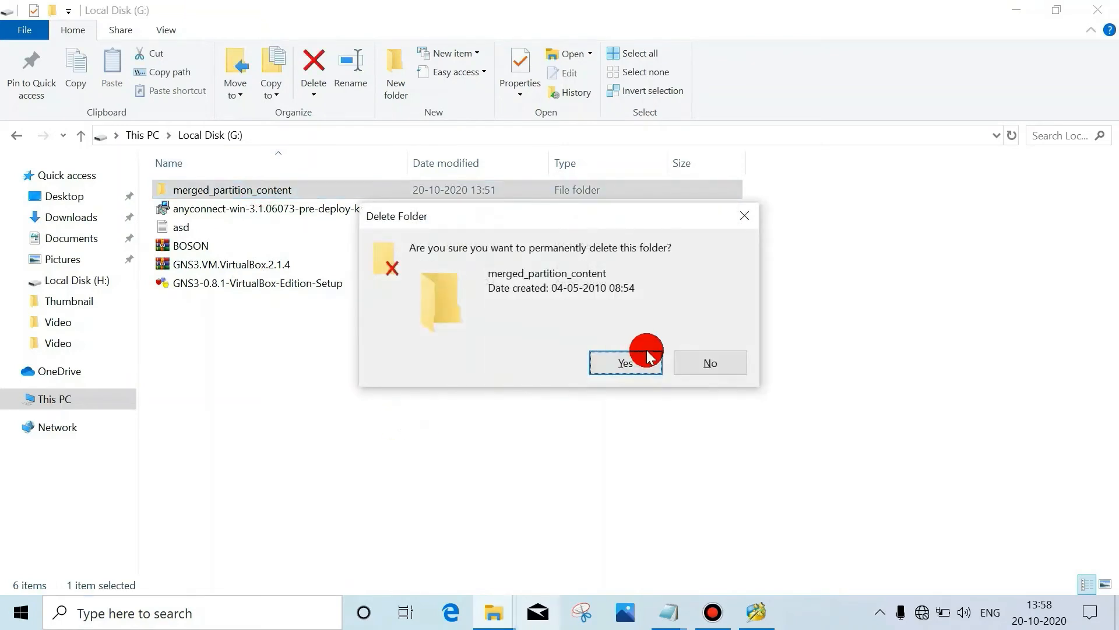
{"action": "left_click", "coordinate": [623, 363]}
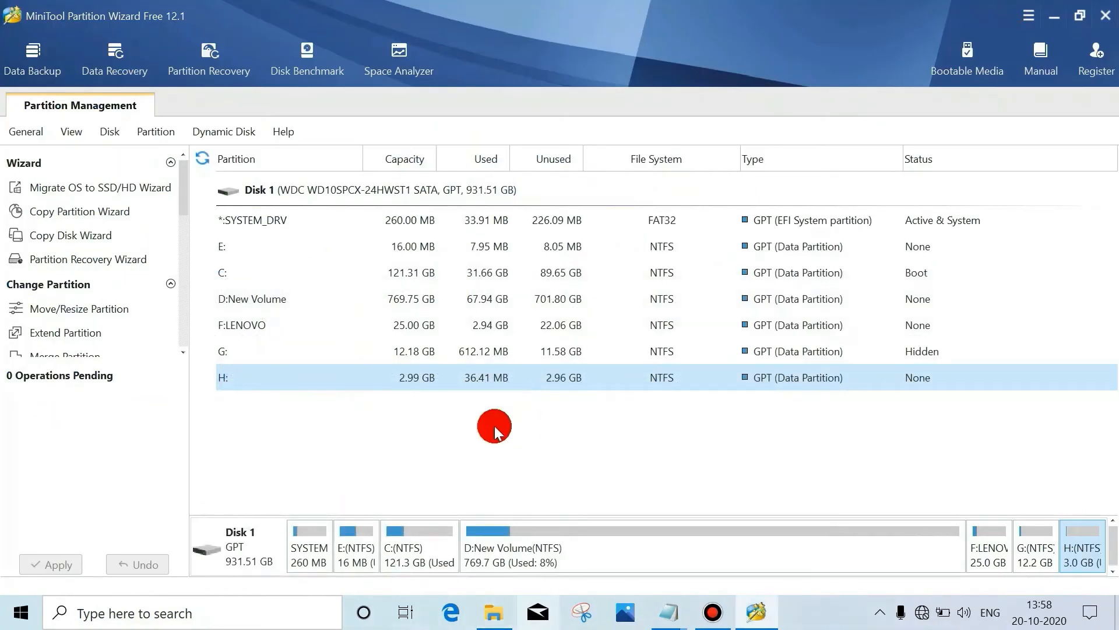
{"action": "mouse_move", "coordinate": [610, 497]}
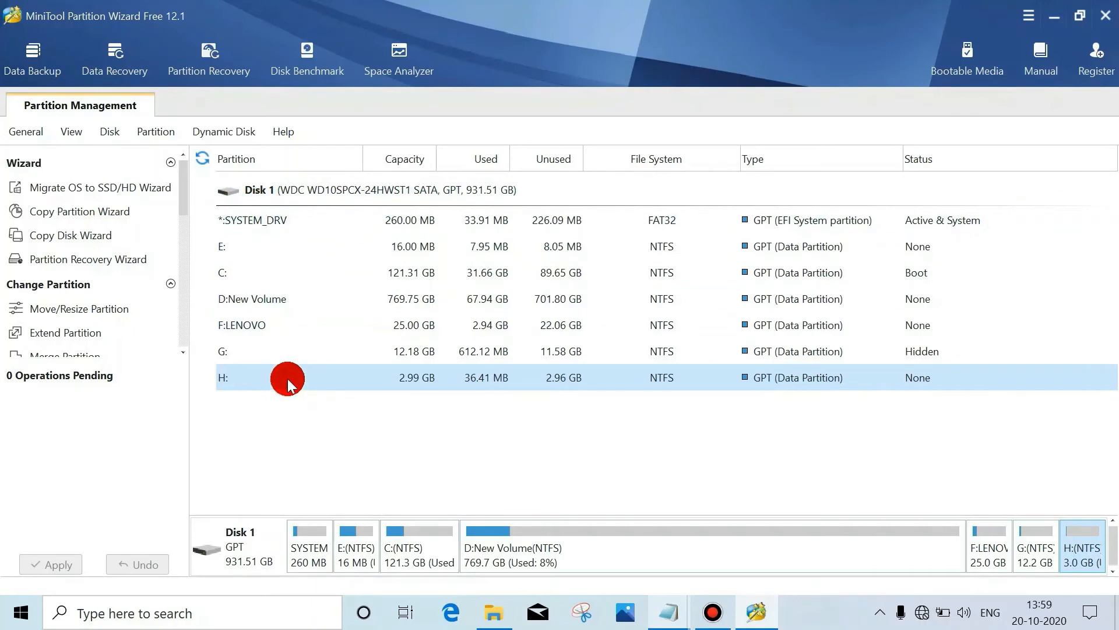
Step: Resize H: to 2.00 GB with Move/Resize, leaving about 1019.69 MB unallocated, and apply
{"action": "right_click", "coordinate": [285, 377]}
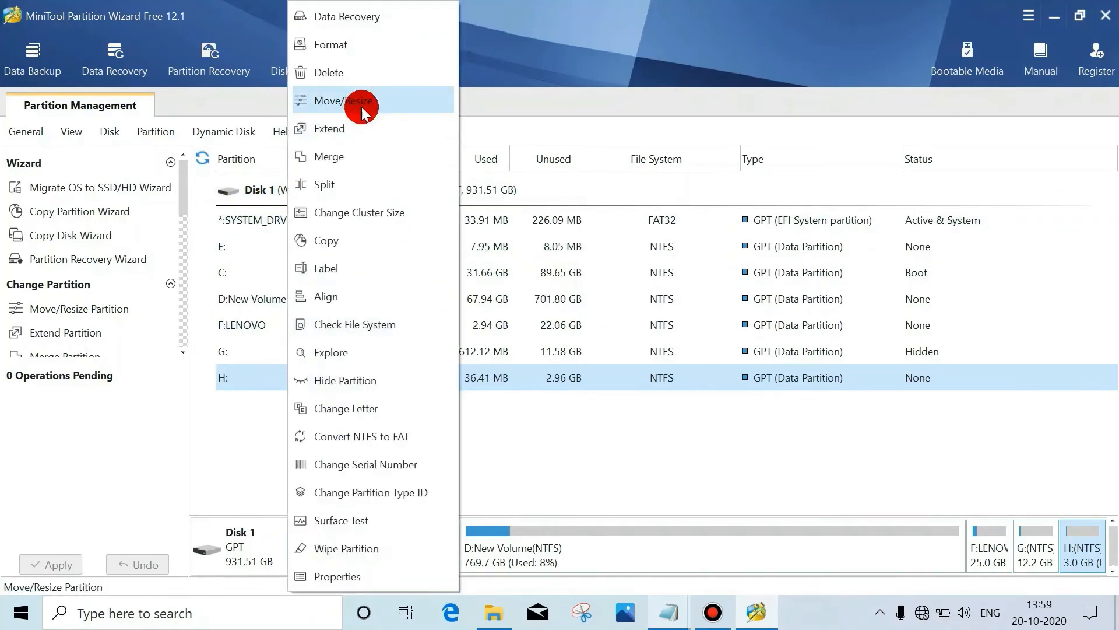
{"action": "left_click", "coordinate": [339, 100]}
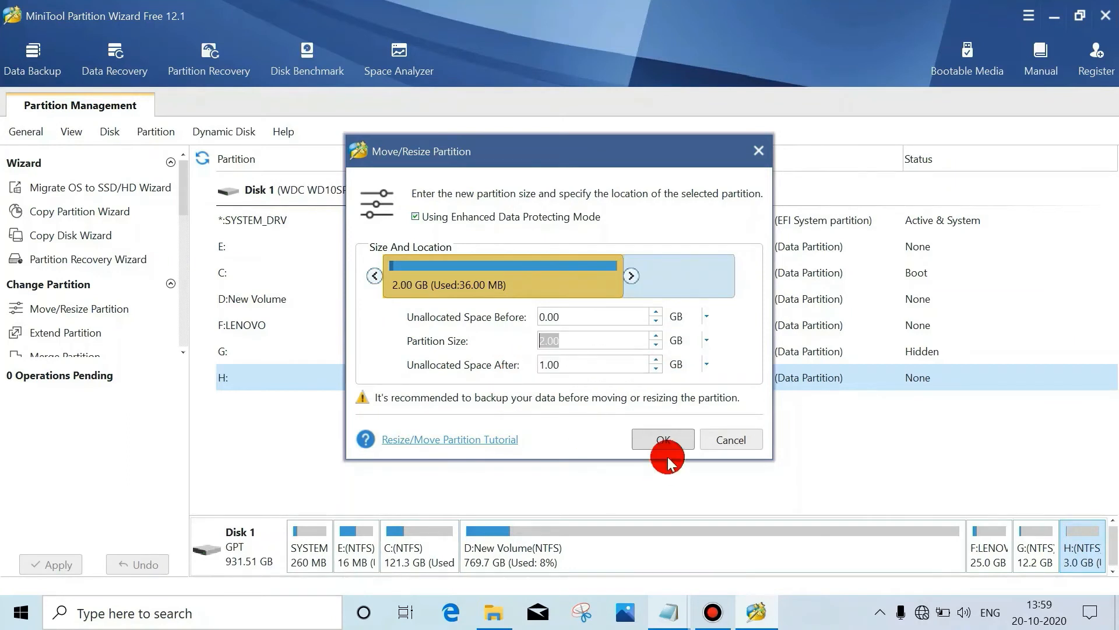
{"action": "left_click", "coordinate": [661, 439]}
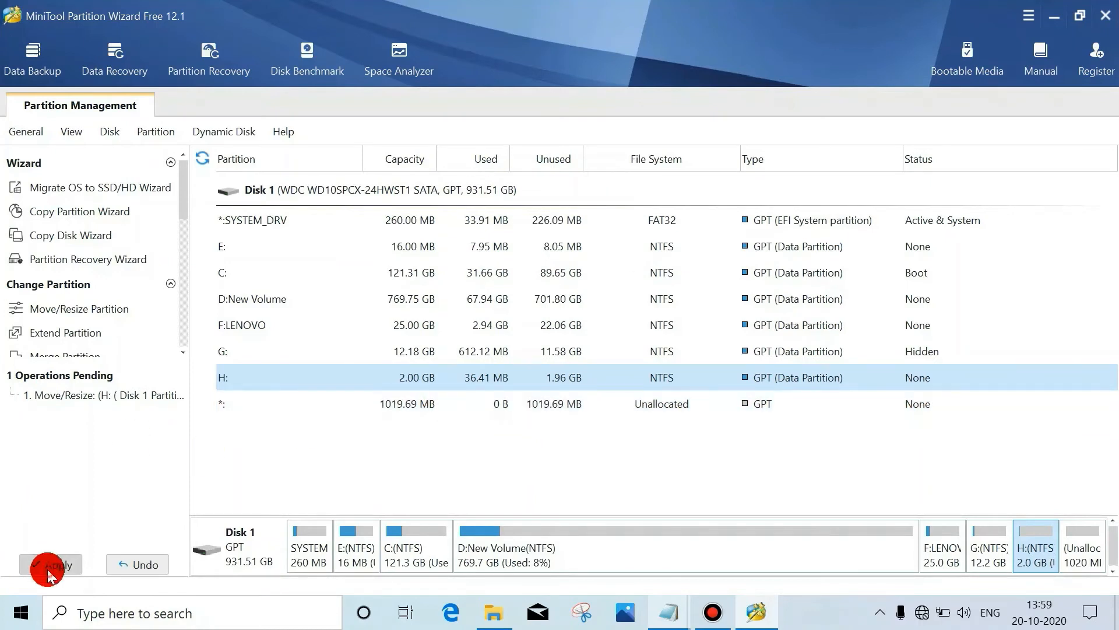
{"action": "left_click", "coordinate": [51, 563]}
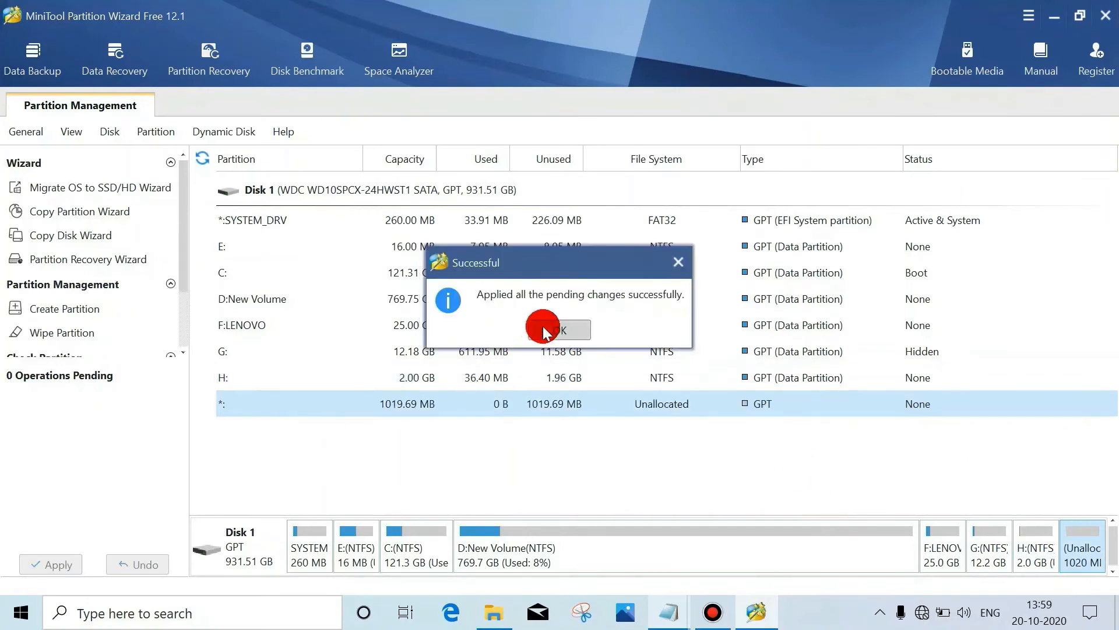
Step: Confirm in File Explorer that Local Disk (H:) still holds d and er, then highlight Merge Partition in the notes
{"action": "left_click", "coordinate": [560, 330]}
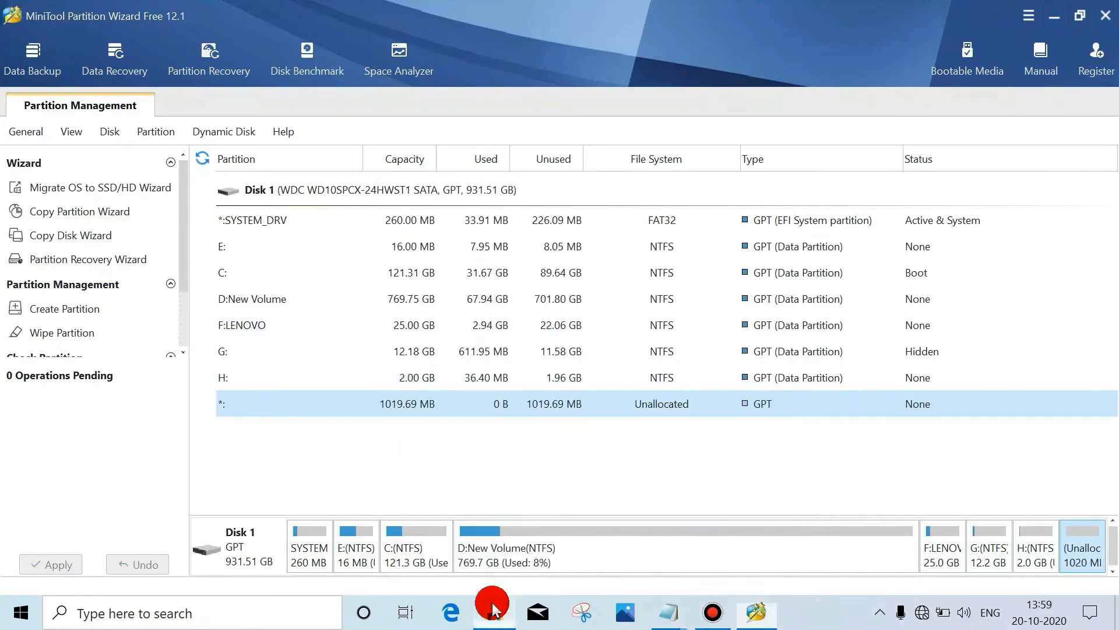
{"action": "left_click", "coordinate": [494, 611]}
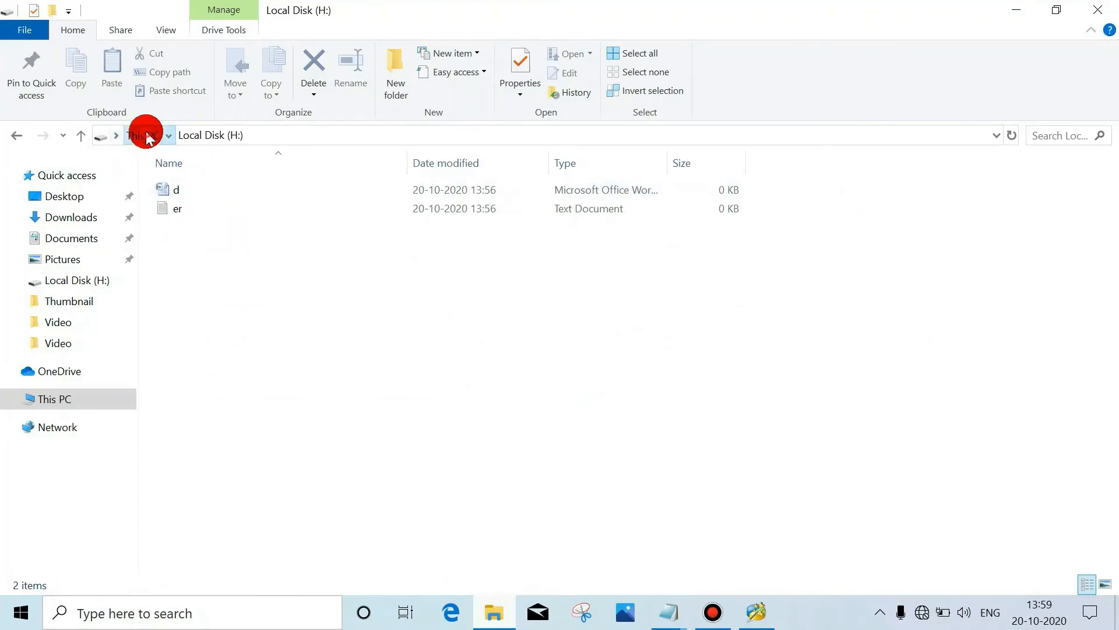
{"action": "left_click", "coordinate": [142, 134]}
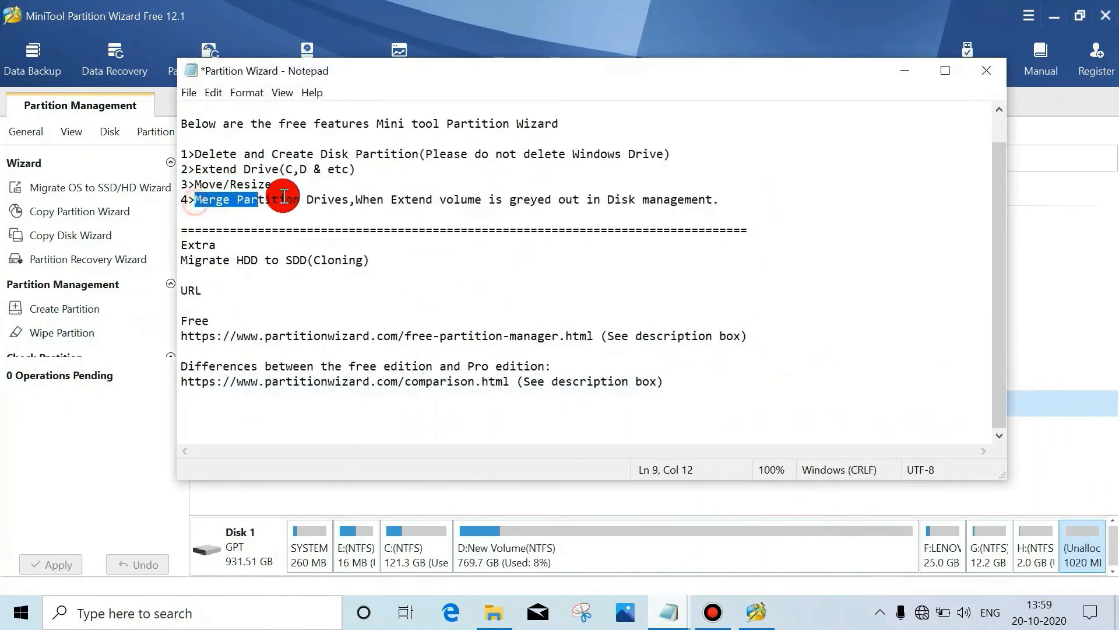
{"action": "left_click_drag", "start_coordinate": [282, 199], "coordinate": [675, 200]}
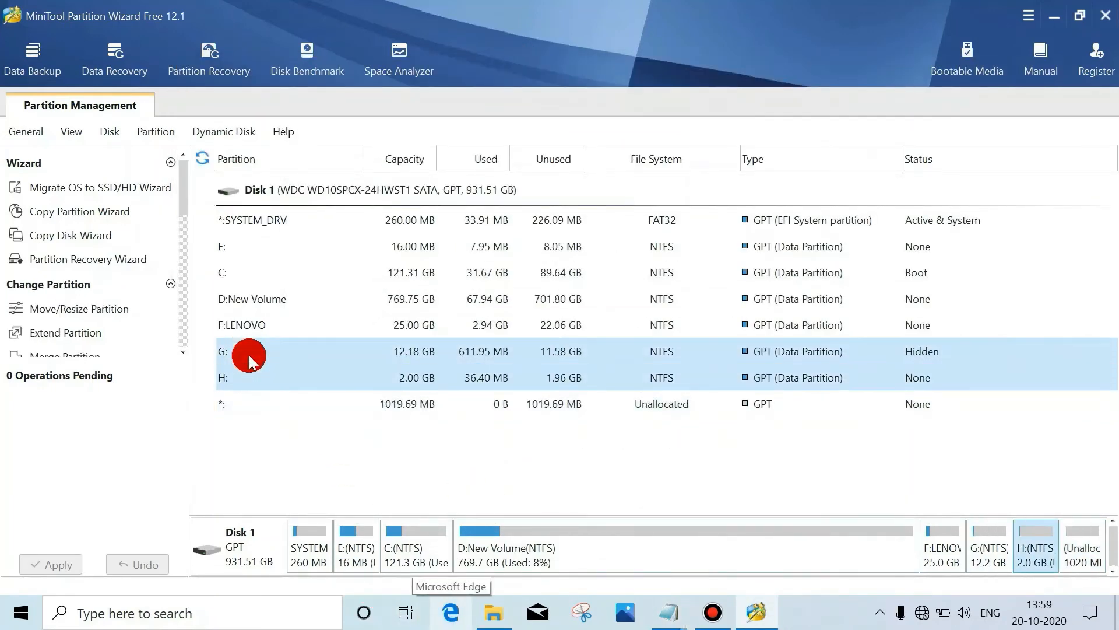
Step: Merge H: into G: through the Merge wizard, growing G: to 14.18 GB, and apply successfully
{"action": "right_click", "coordinate": [248, 355]}
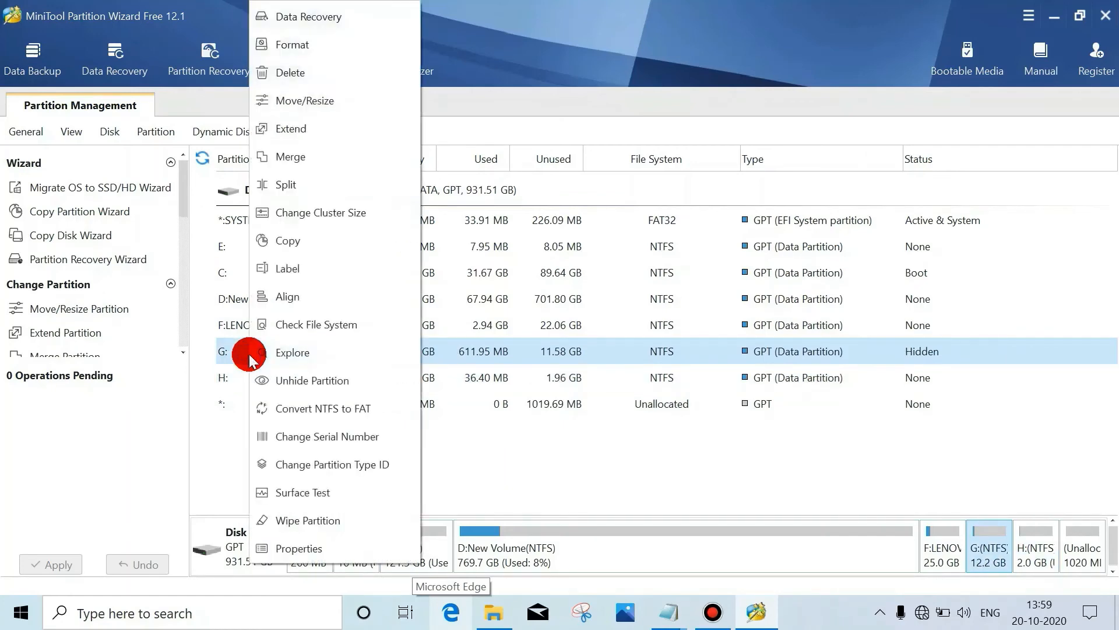
{"action": "mouse_move", "coordinate": [292, 157]}
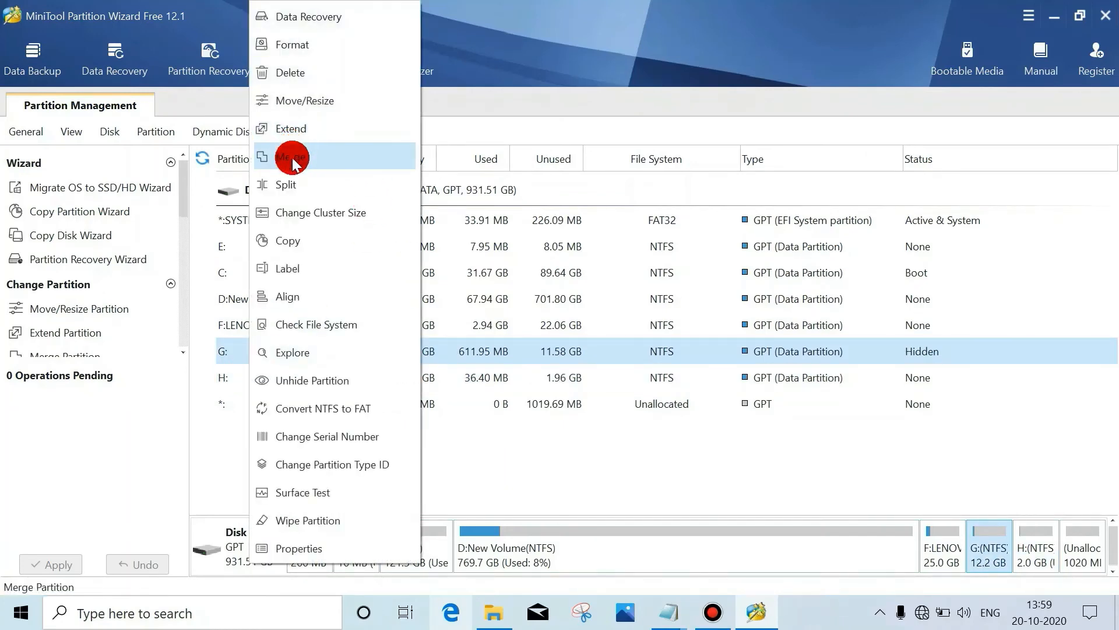
{"action": "left_click", "coordinate": [290, 156]}
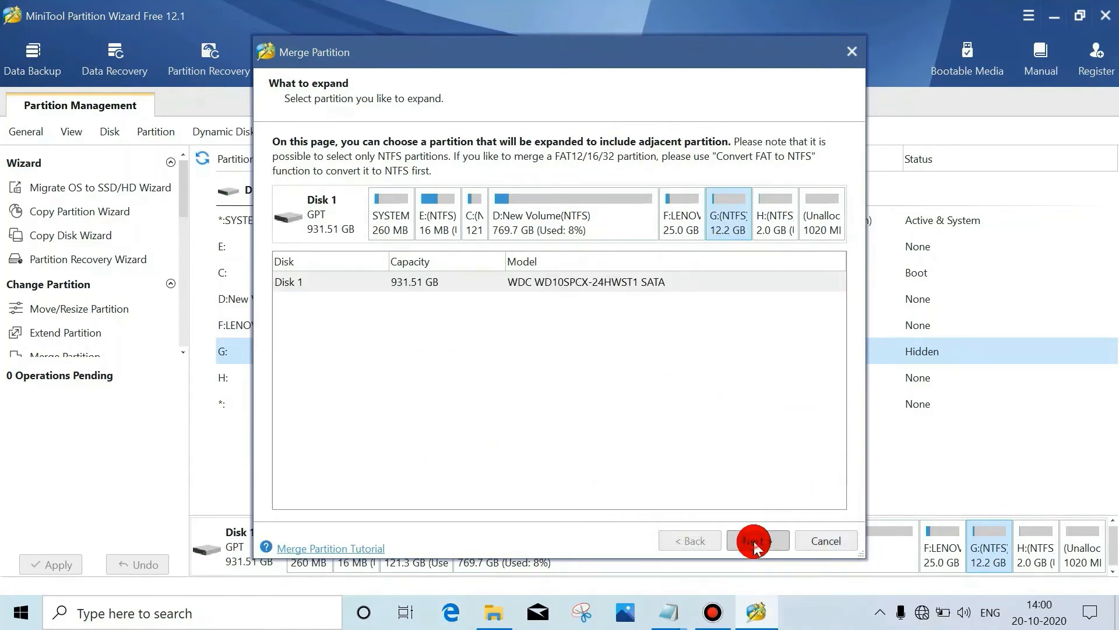
{"action": "left_click", "coordinate": [756, 541]}
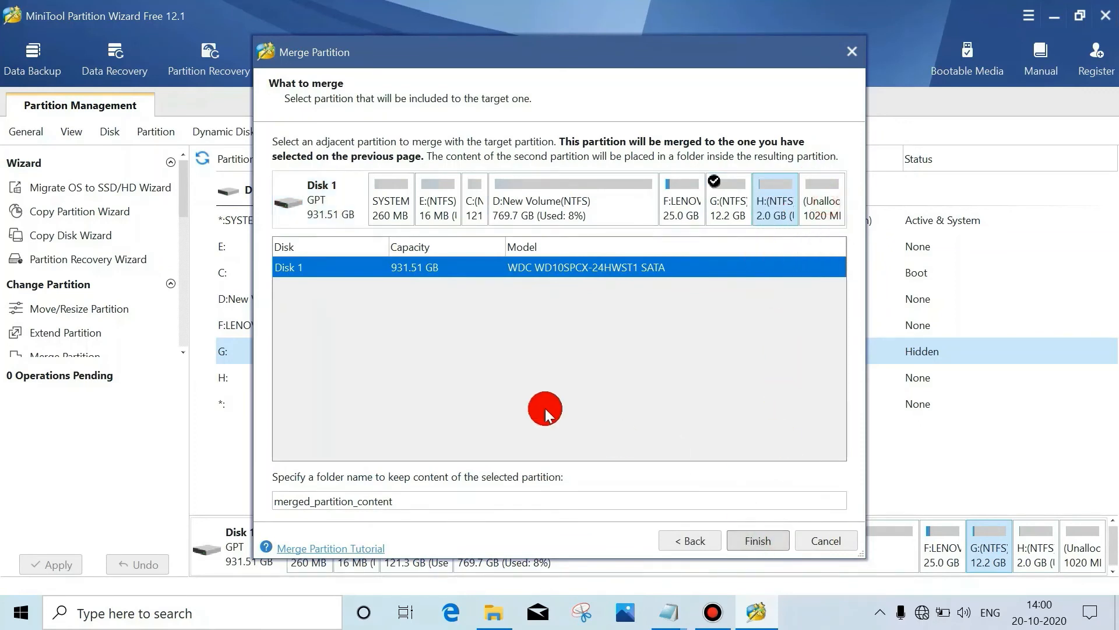
{"action": "mouse_move", "coordinate": [757, 540]}
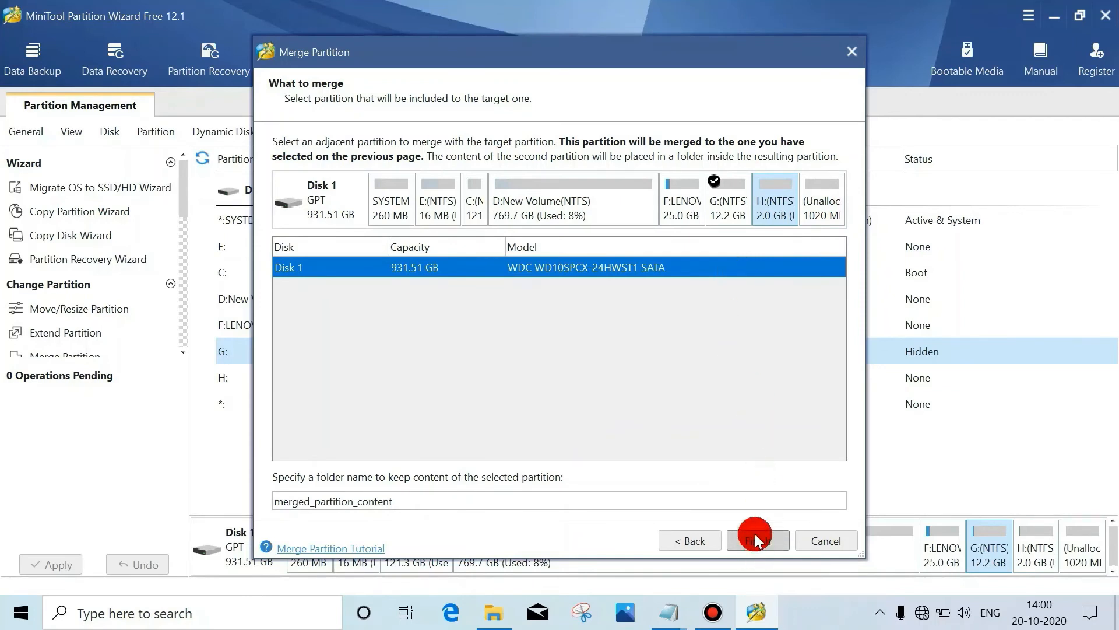
{"action": "left_click", "coordinate": [756, 541]}
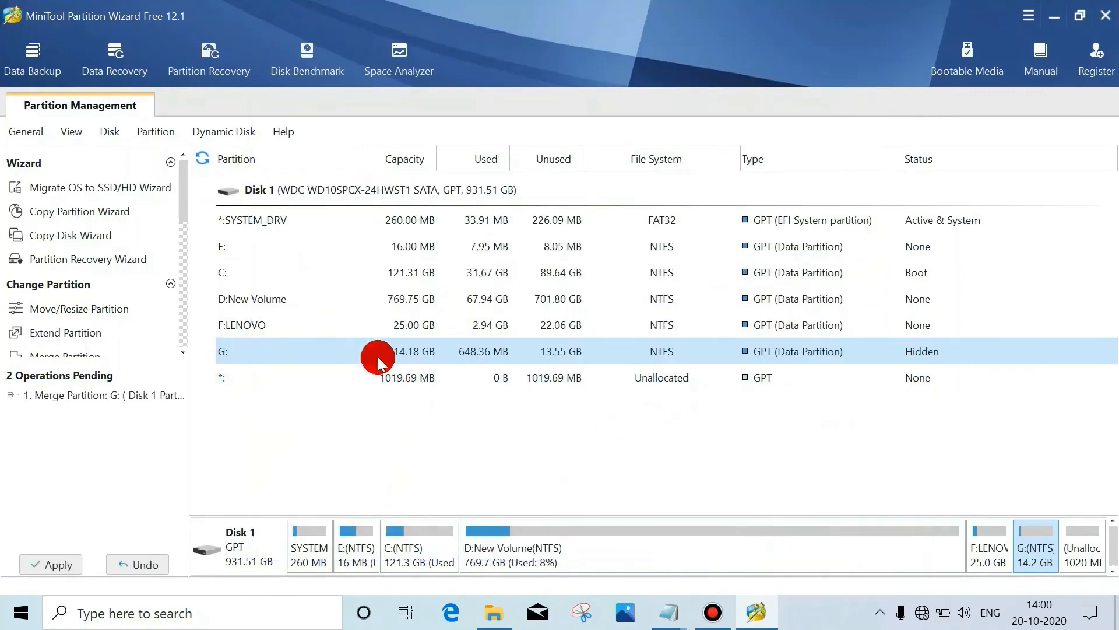
{"action": "left_click", "coordinate": [50, 564]}
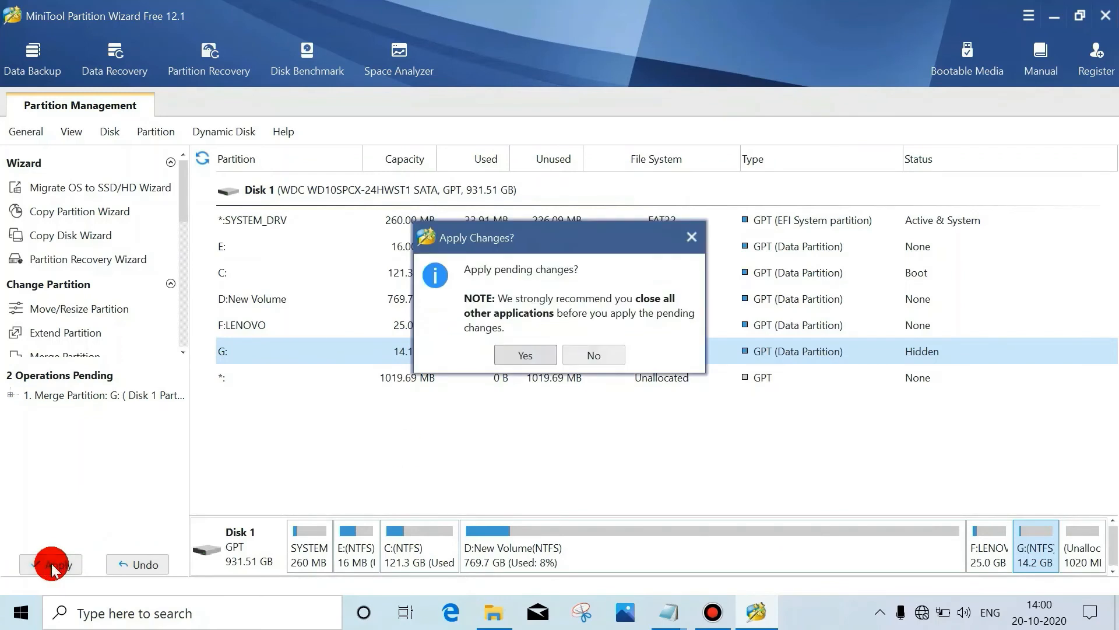
{"action": "left_click", "coordinate": [524, 355]}
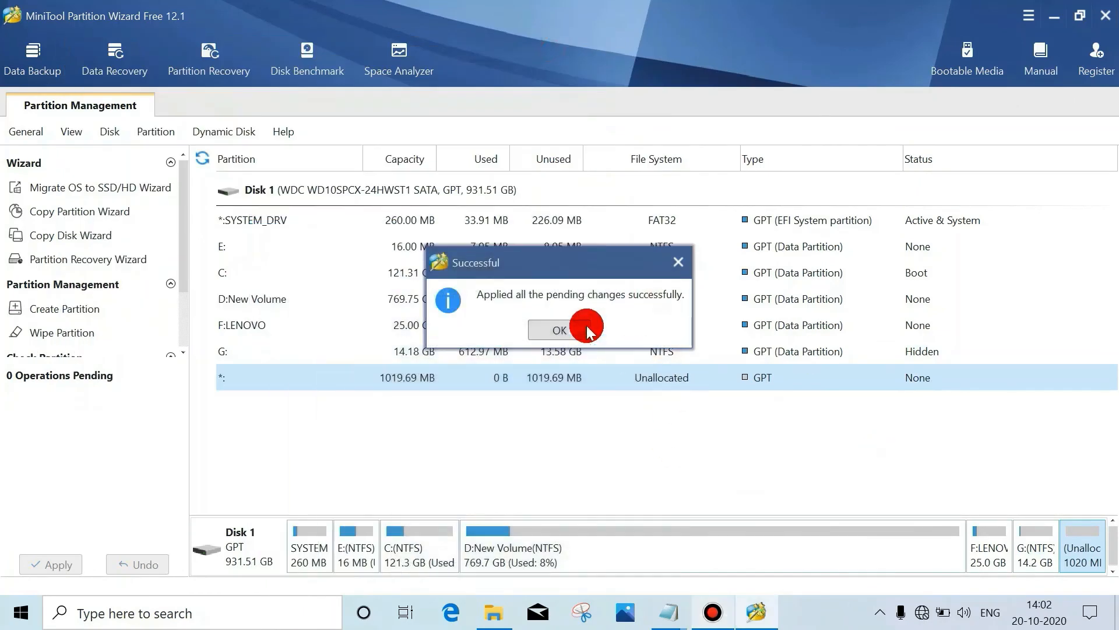
{"action": "left_click", "coordinate": [558, 330]}
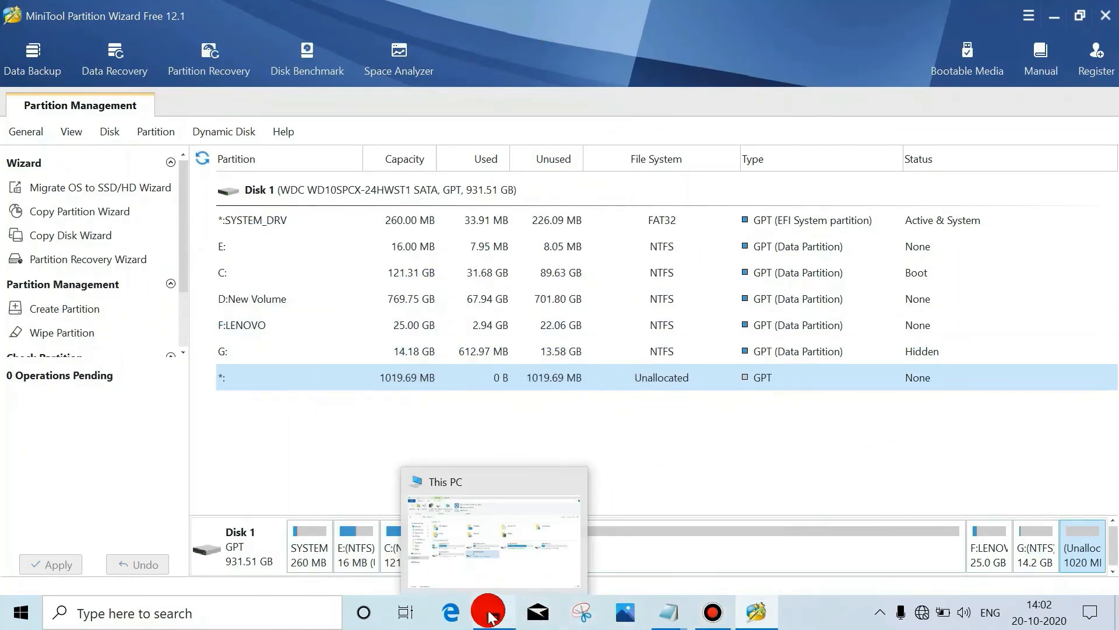
Step: Refresh This PC to see H: gone and find d and er in G:'s merged_partition_content folder
{"action": "right_click", "coordinate": [425, 321]}
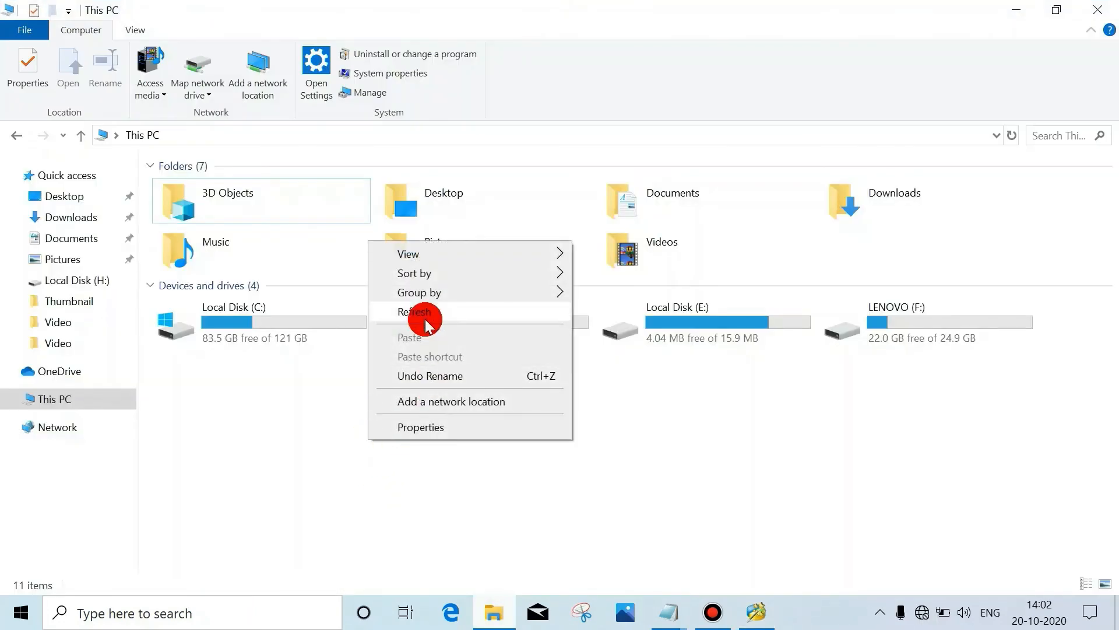
{"action": "left_click", "coordinate": [416, 311]}
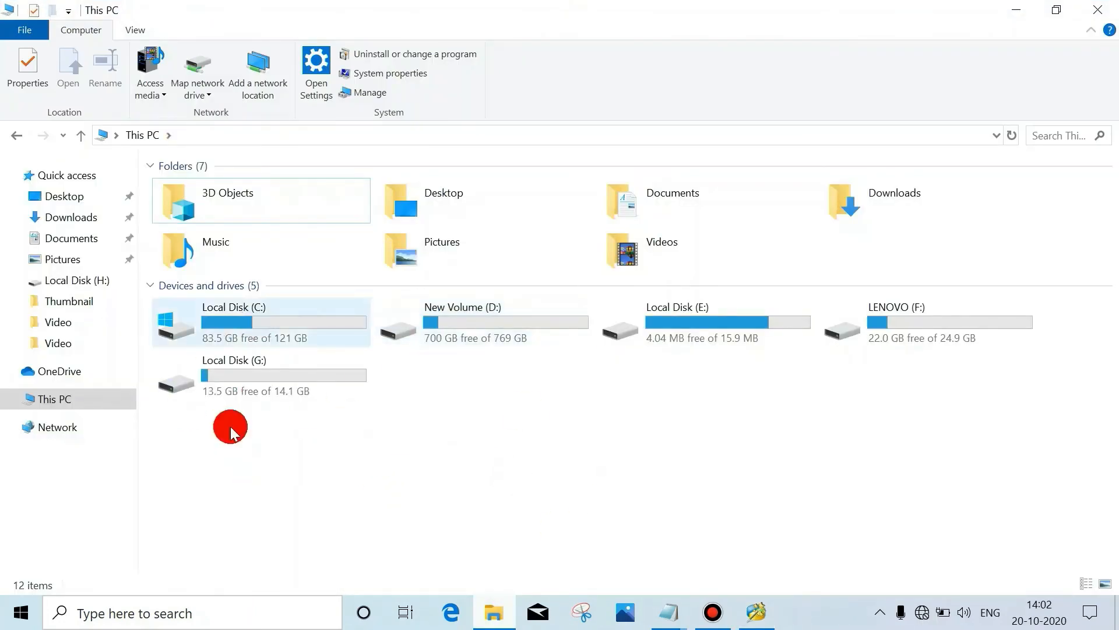
{"action": "left_click", "coordinate": [233, 375]}
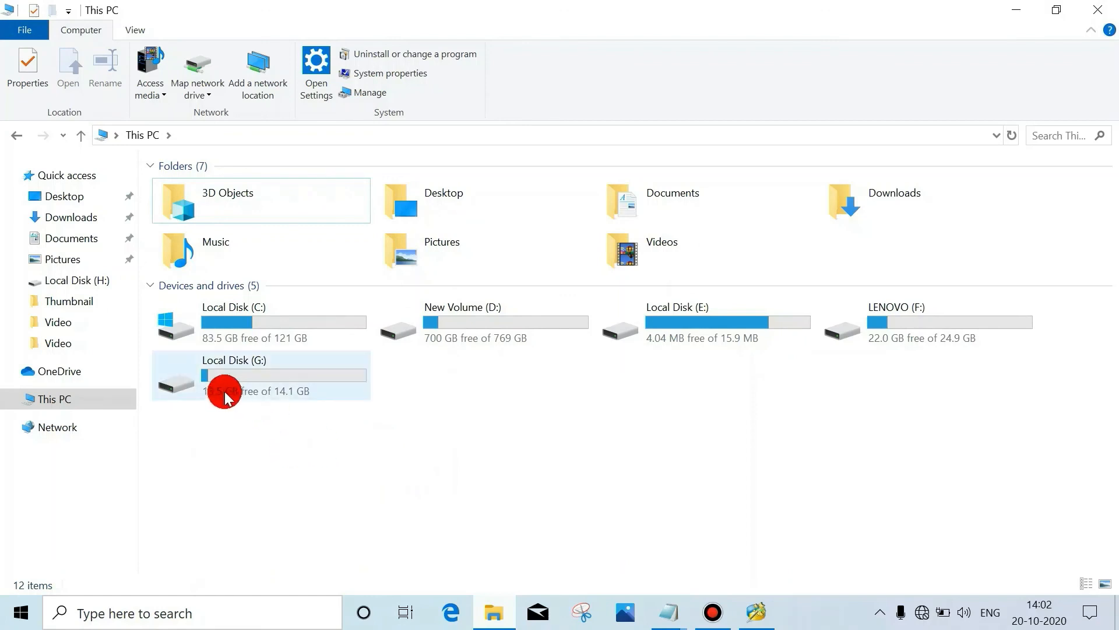
{"action": "double_click", "coordinate": [234, 374]}
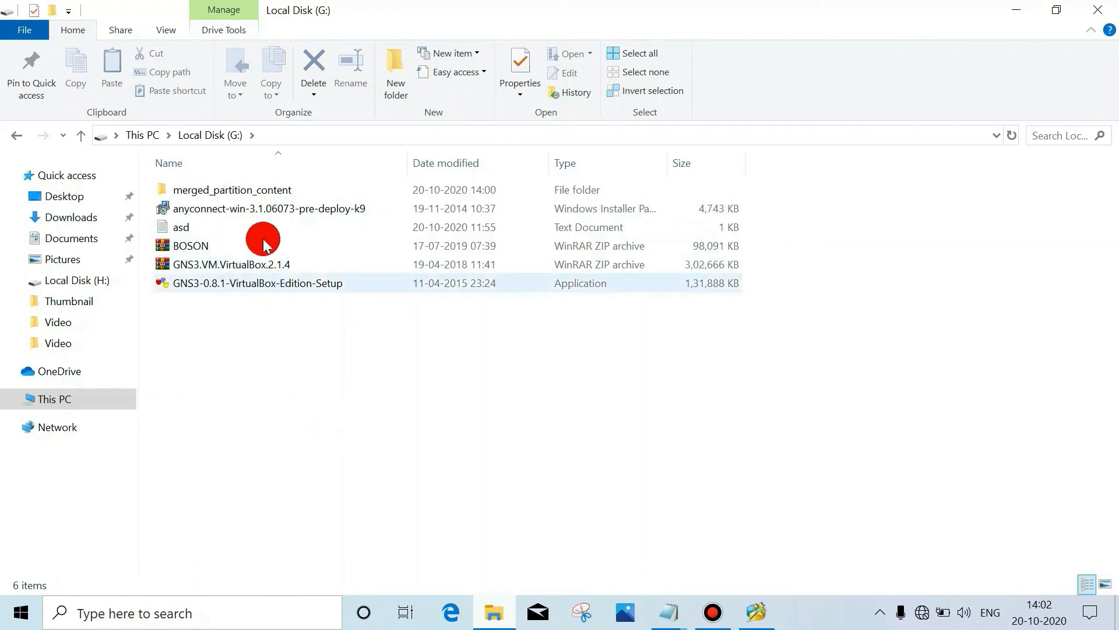
{"action": "double_click", "coordinate": [232, 189]}
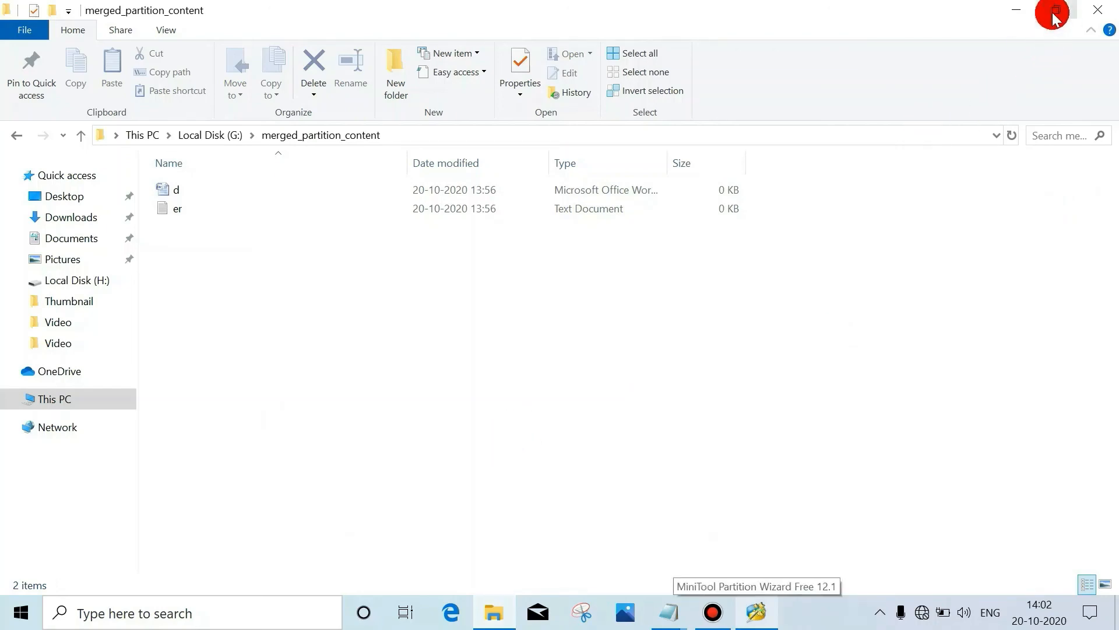
{"action": "left_click", "coordinate": [754, 612]}
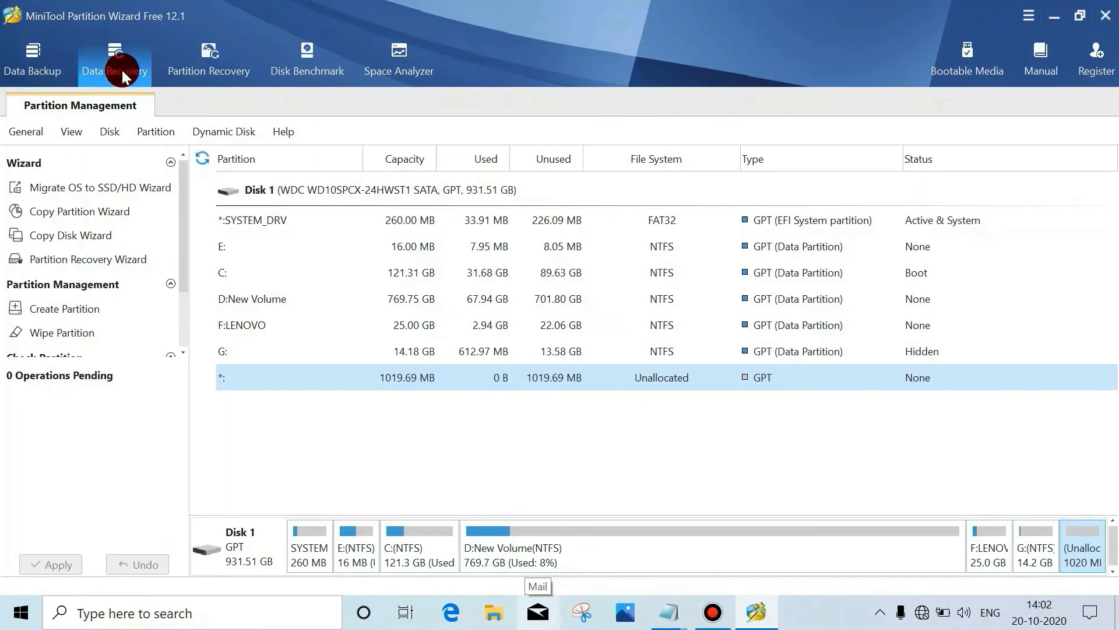
{"action": "mouse_move", "coordinate": [478, 54]}
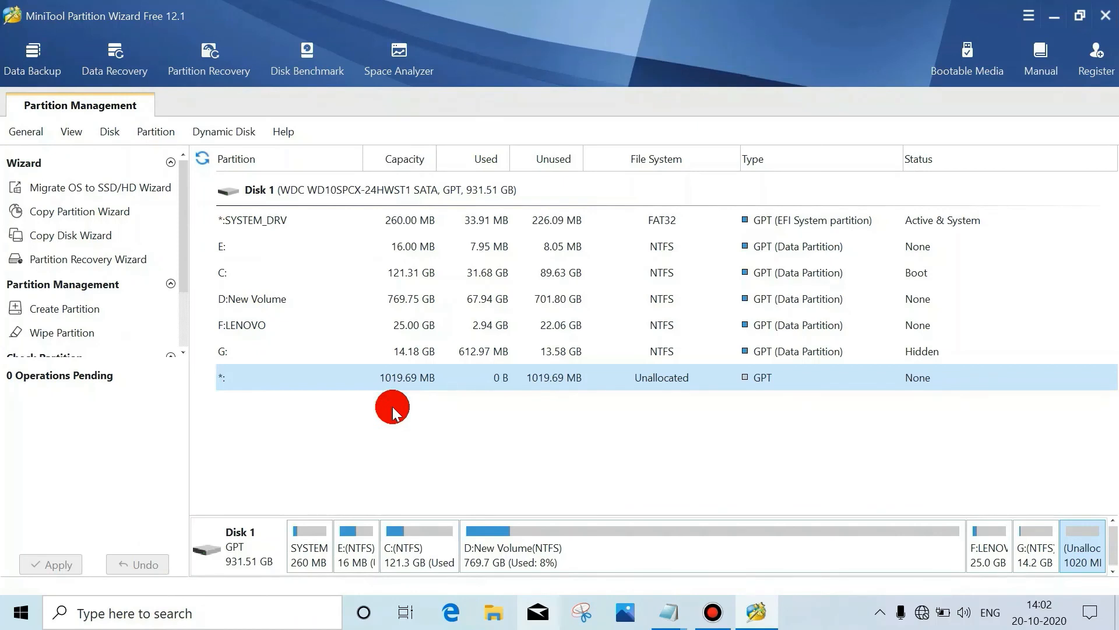
{"action": "mouse_move", "coordinate": [829, 462]}
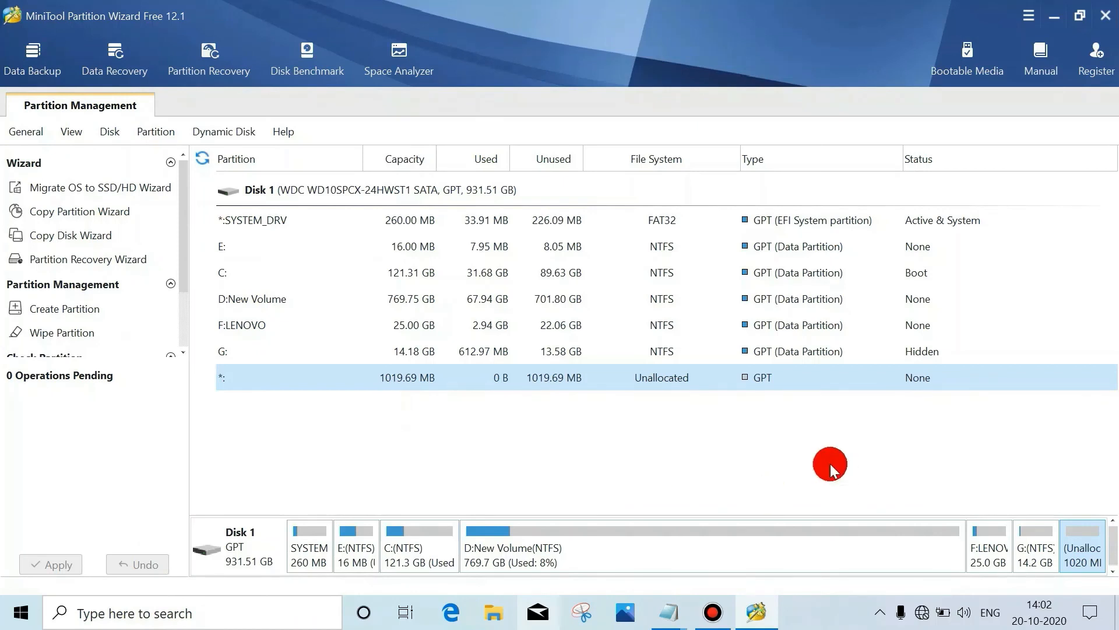